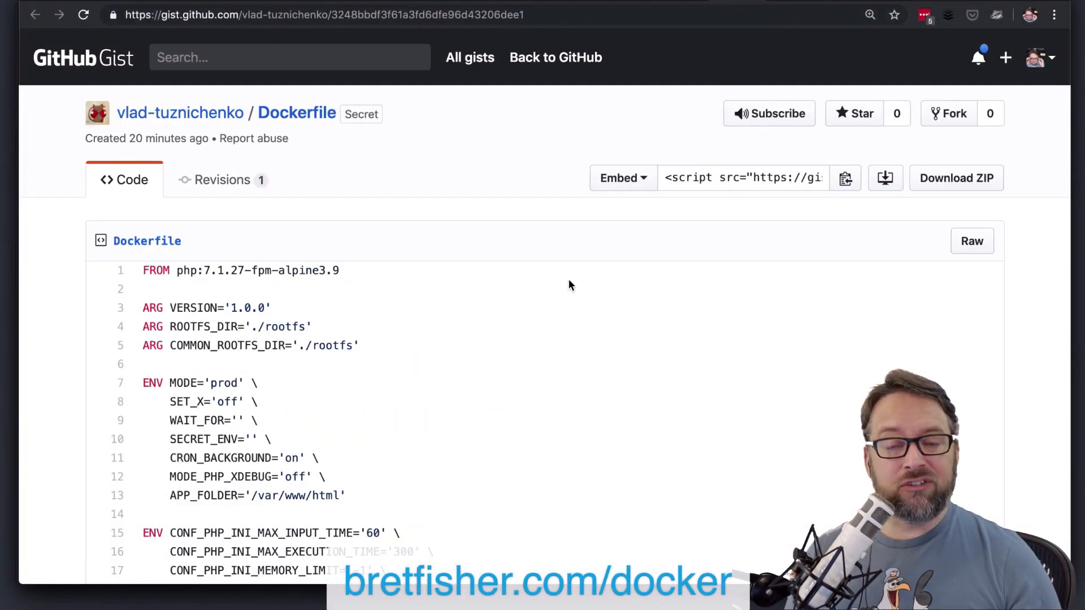
Step: Work down the Dockerfile gist and mark the pip3 install step for discussion
scroll(down, 3)
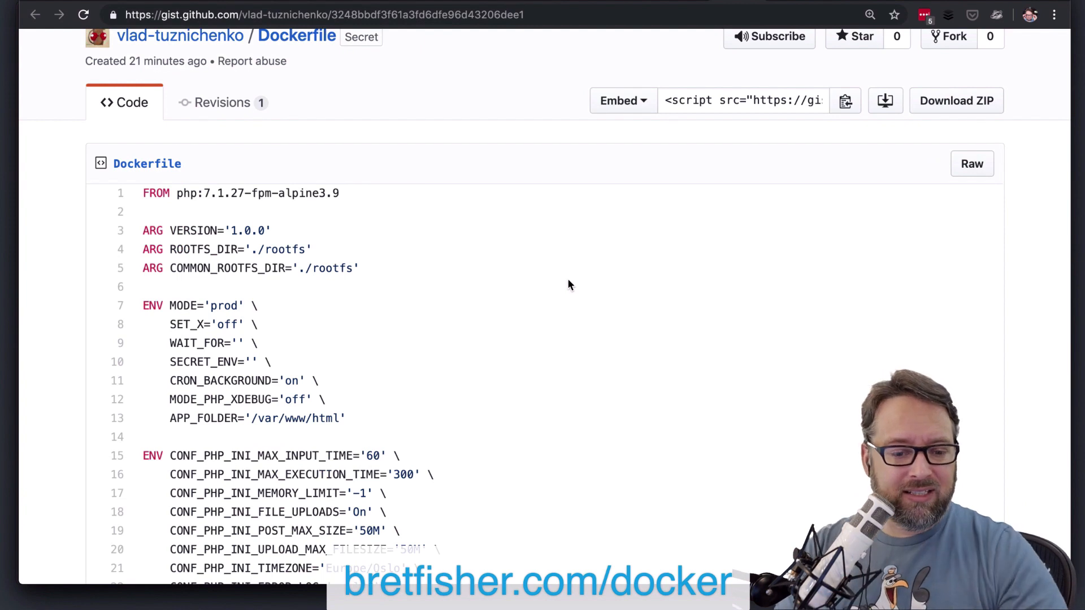
mouse_move(538, 287)
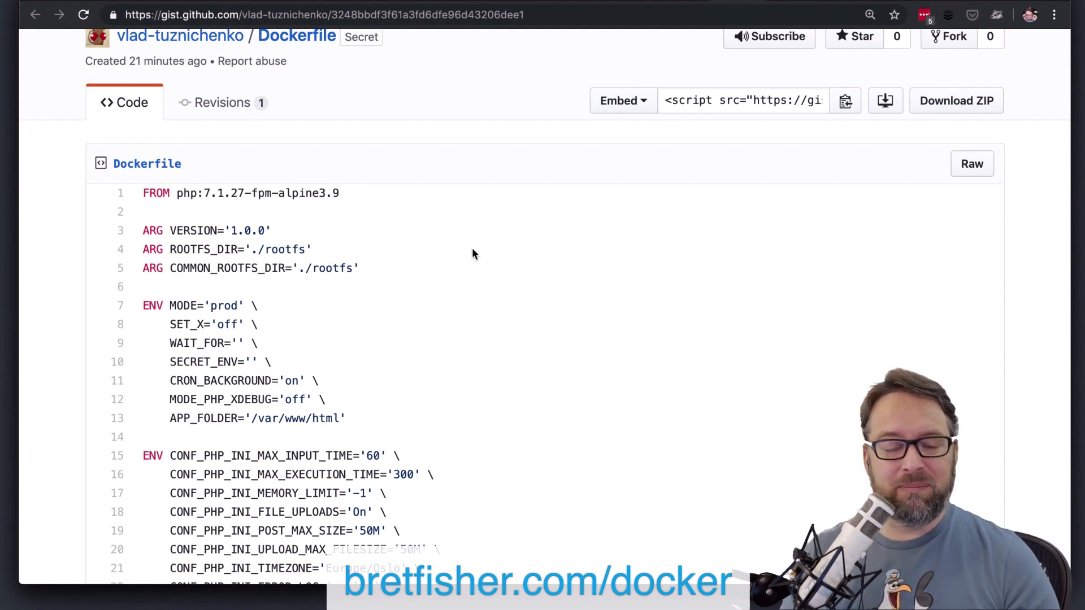
mouse_move(468, 264)
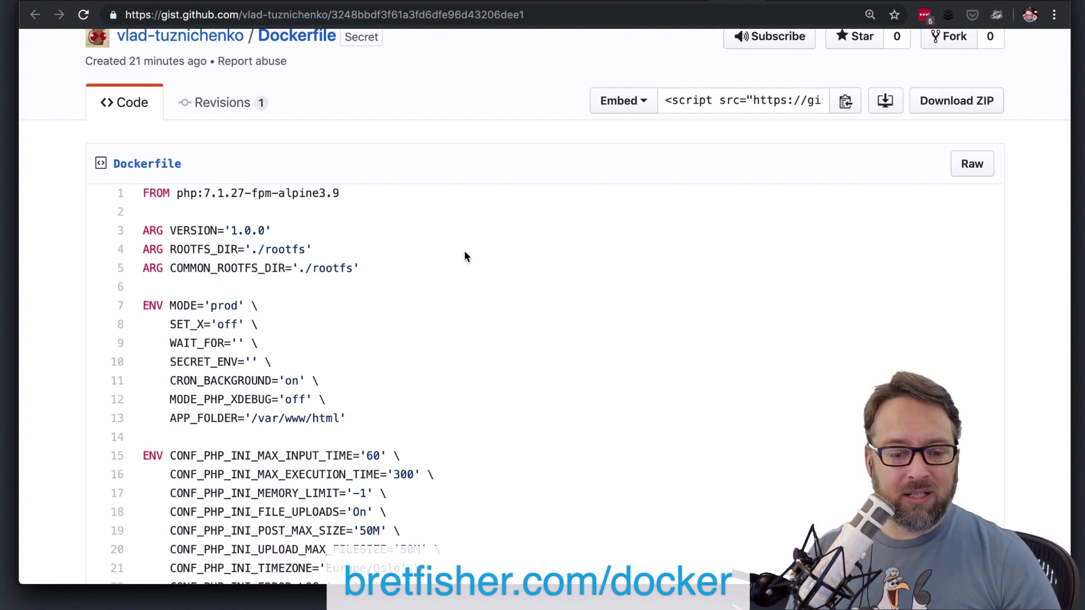
scroll(down, 3)
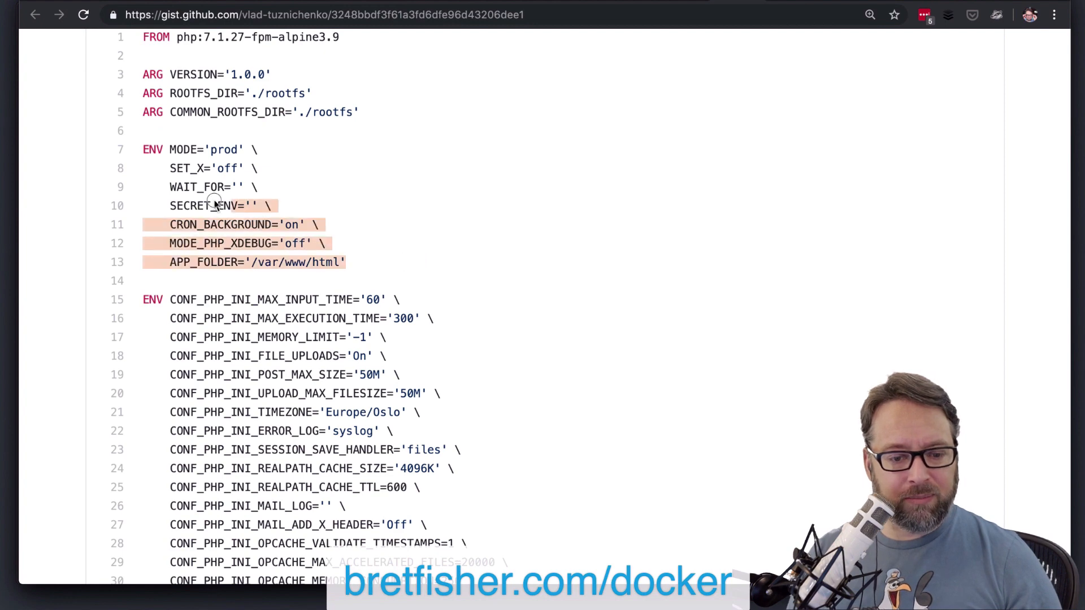
scroll(down, 3)
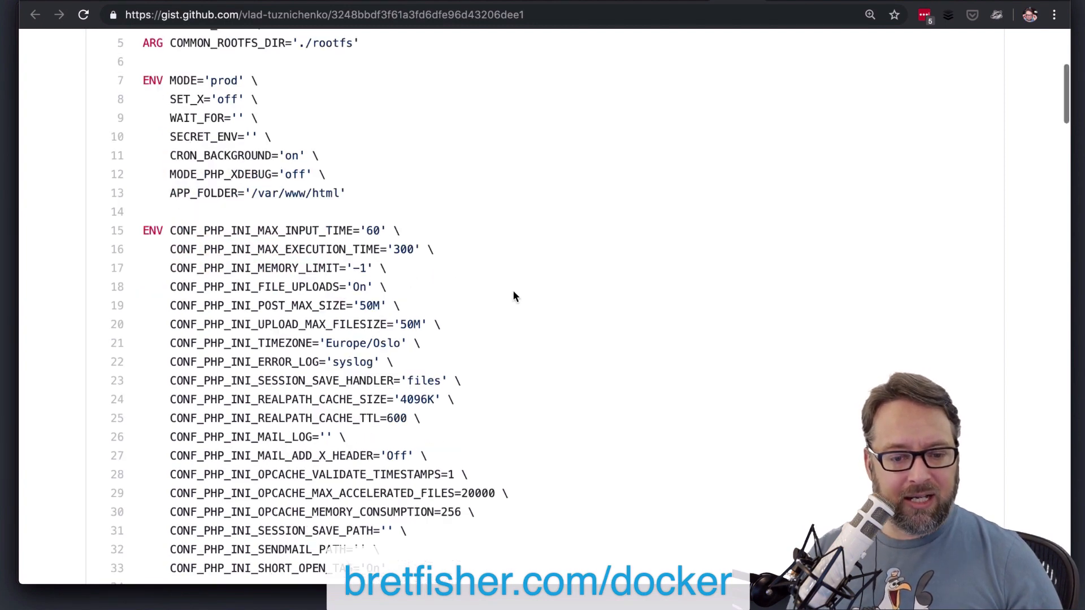
scroll(down, 3)
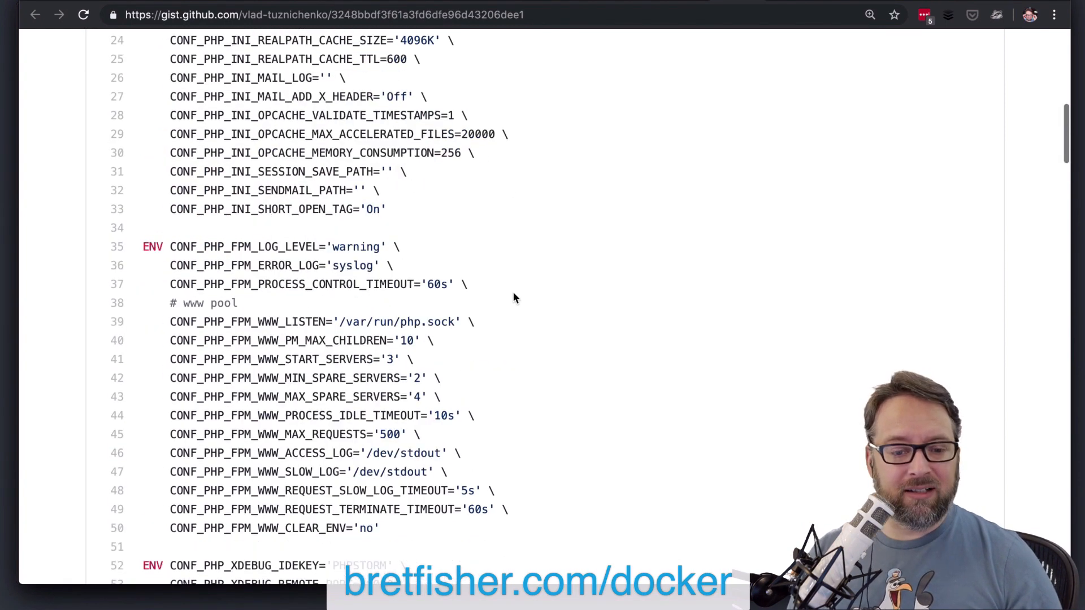
scroll(down, 3)
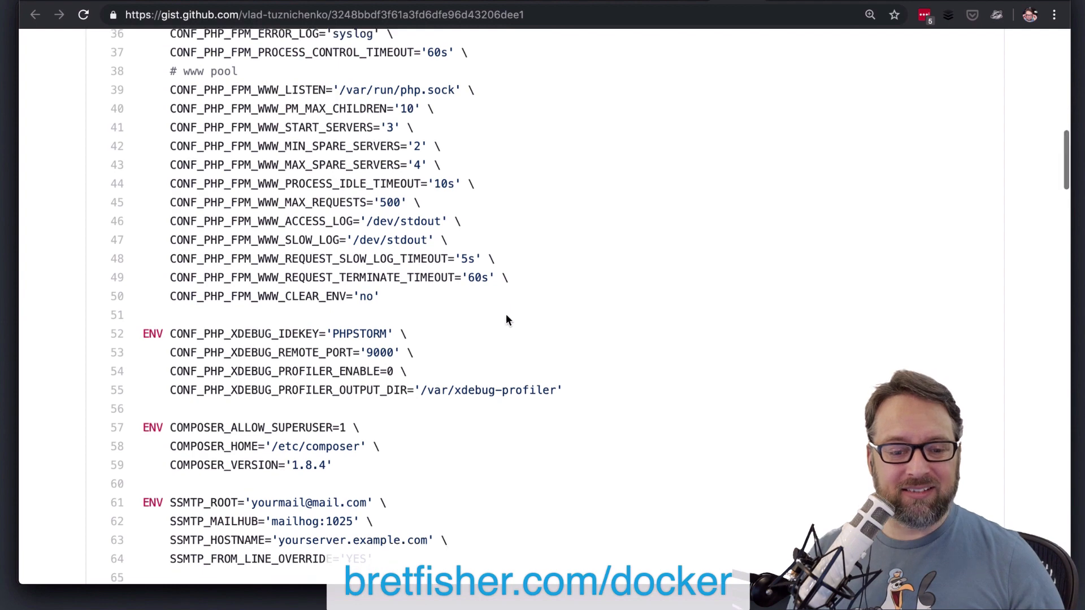
scroll(down, 3)
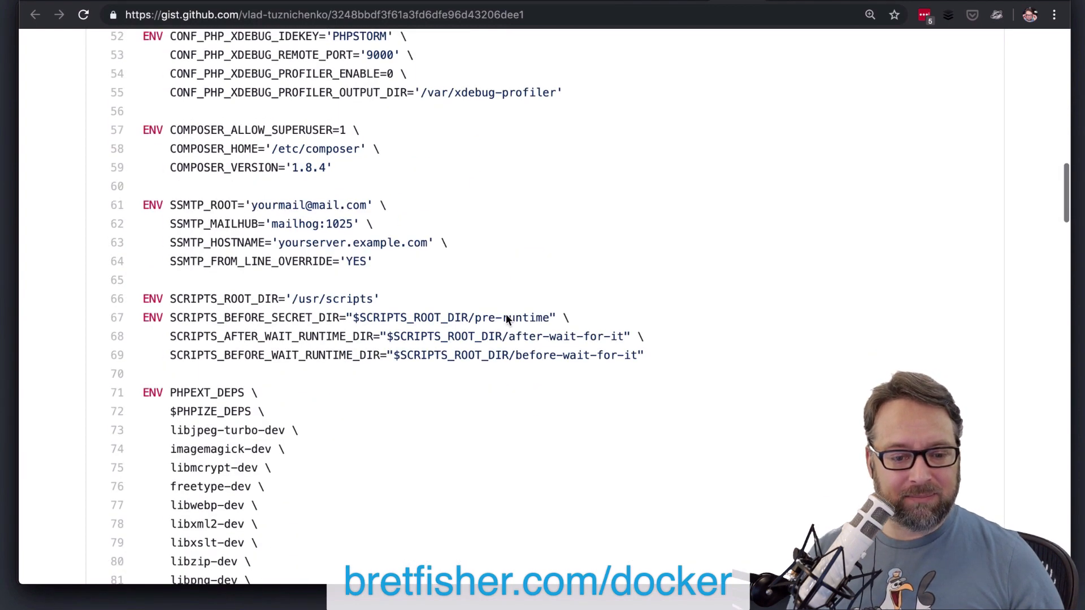
scroll(down, 3)
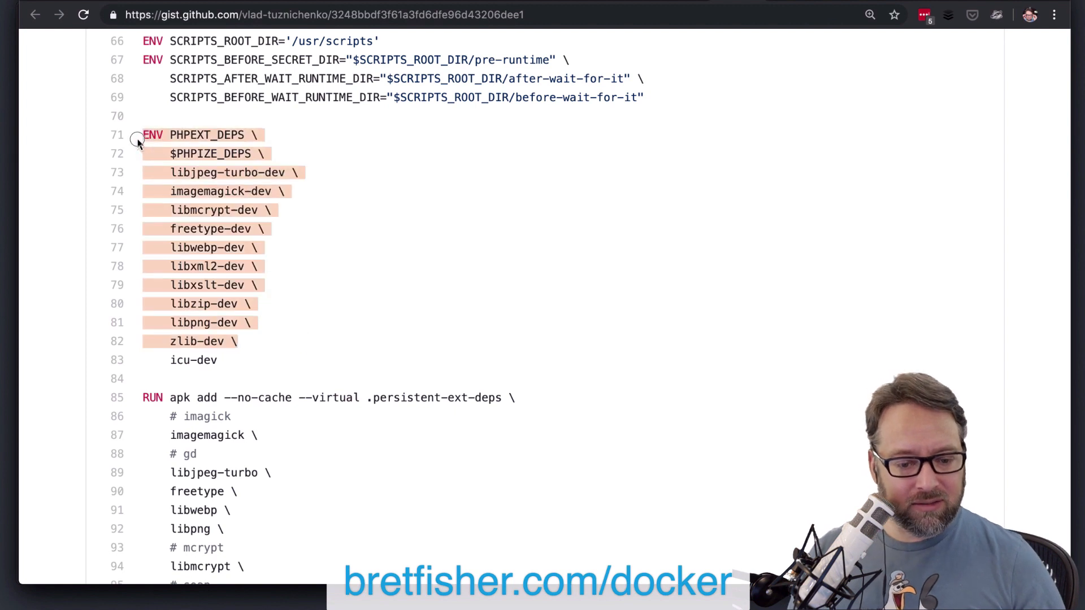
scroll(down, 3)
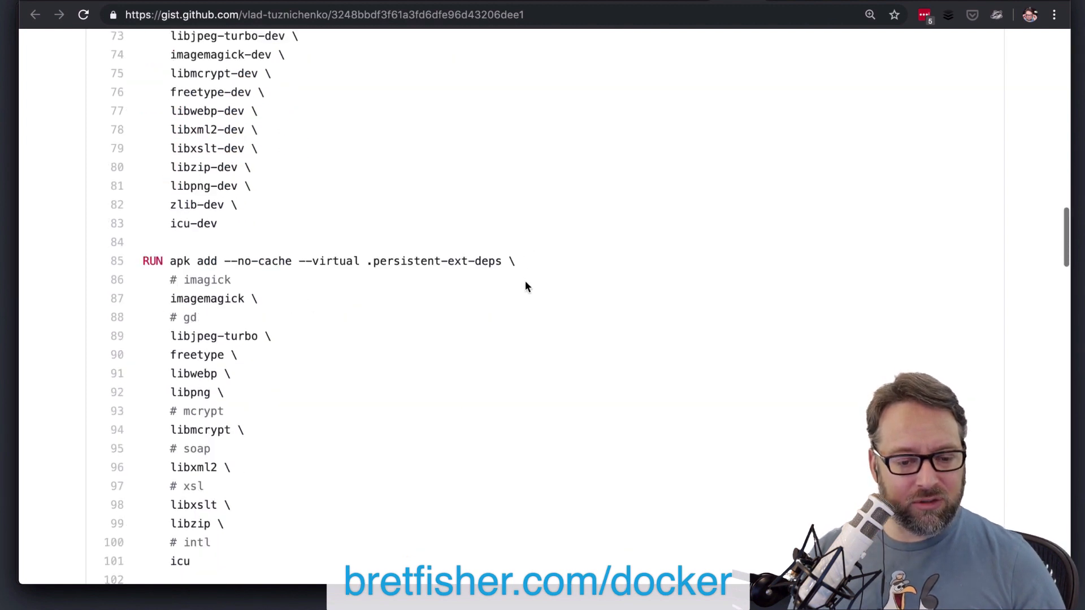
scroll(down, 3)
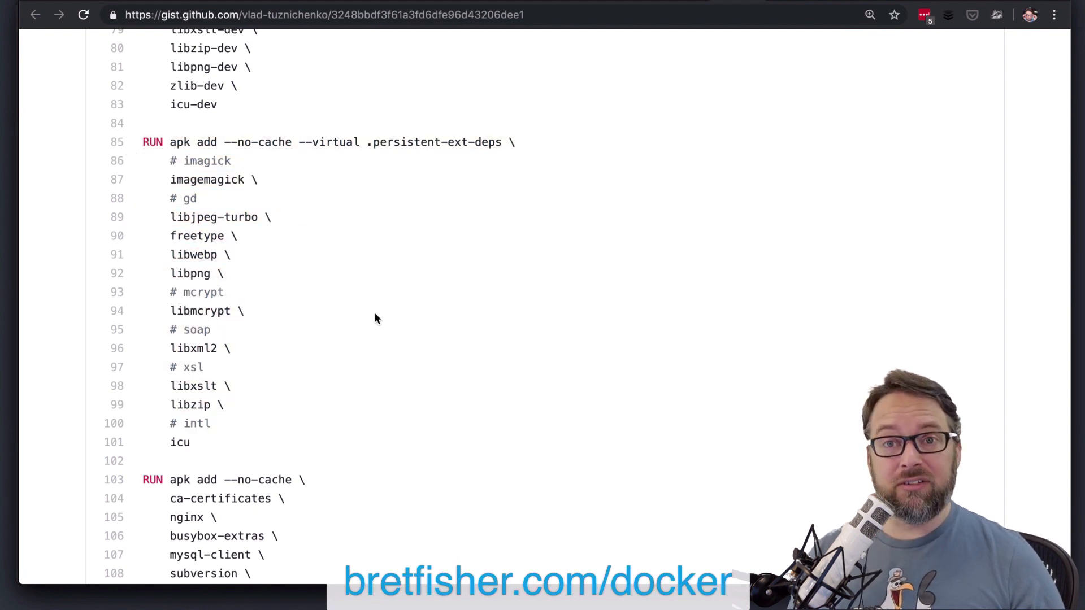
scroll(down, 3)
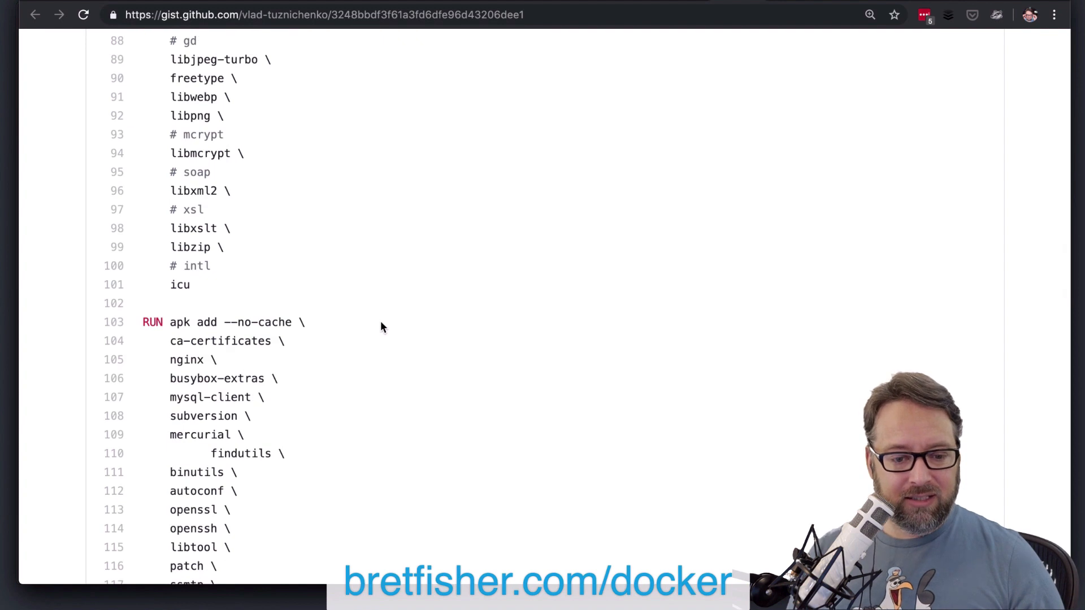
scroll(down, 3)
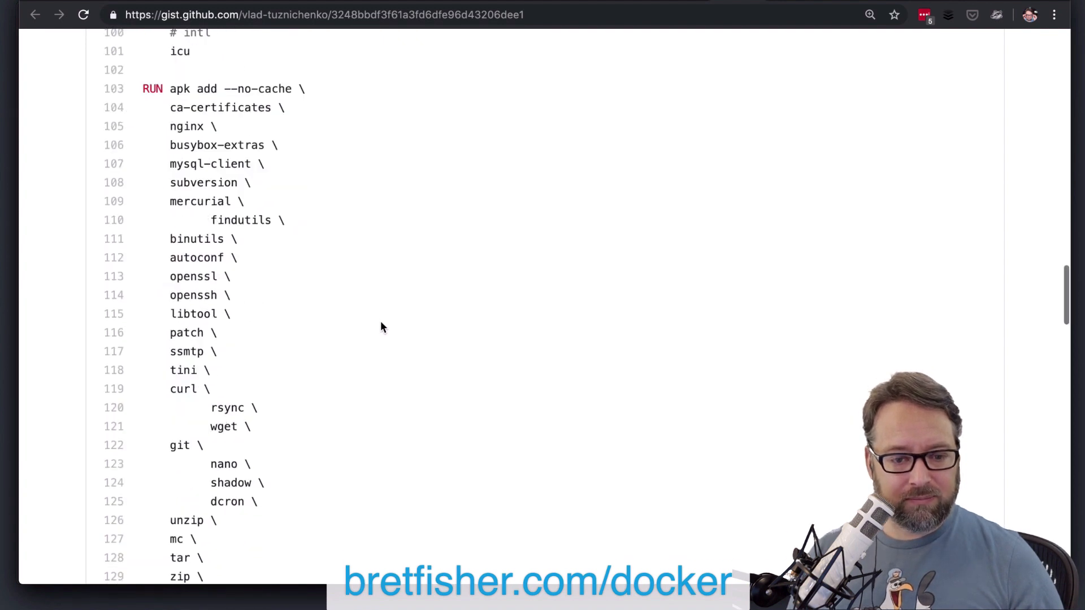
scroll(down, 3)
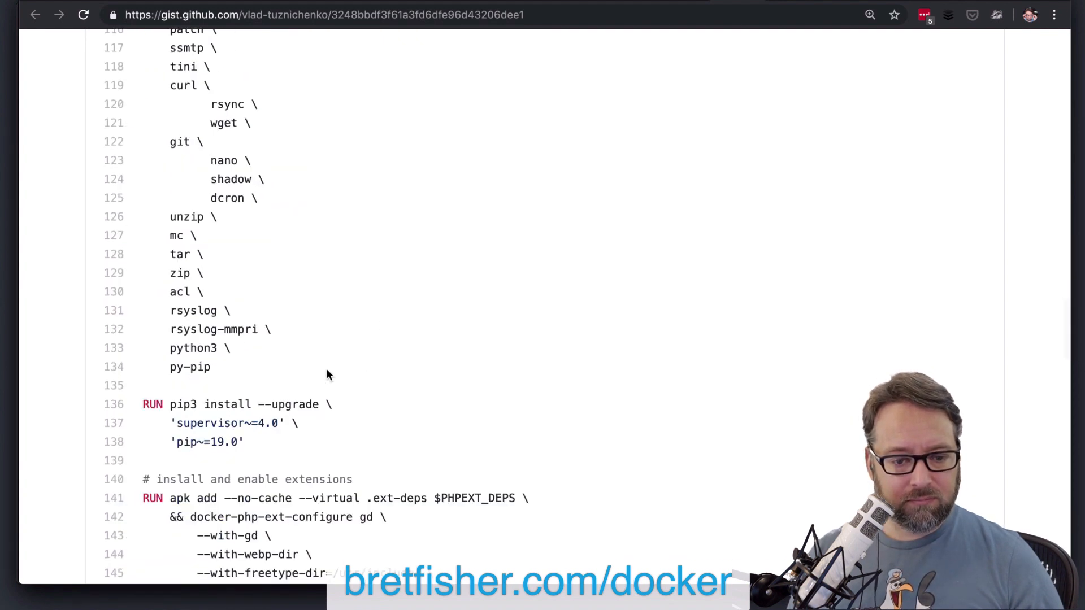
scroll(up, 3)
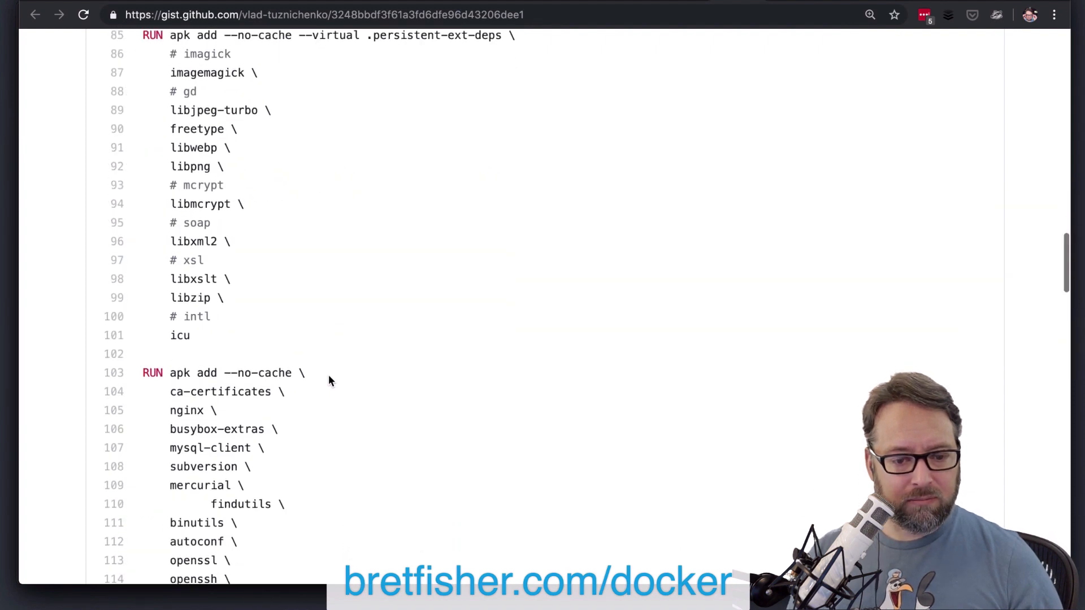
scroll(down, 3)
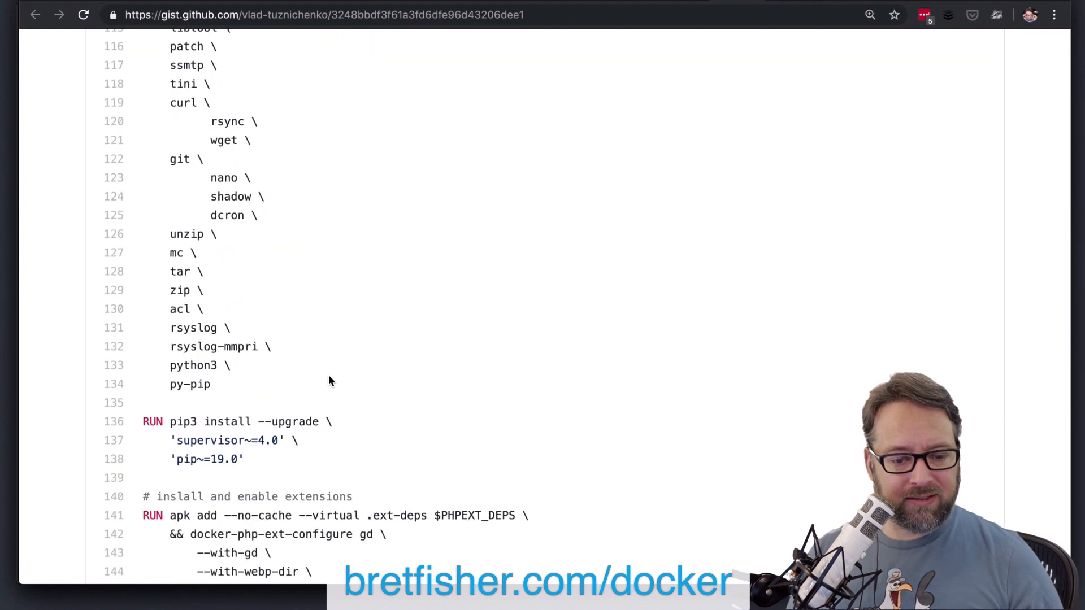
scroll(down, 3)
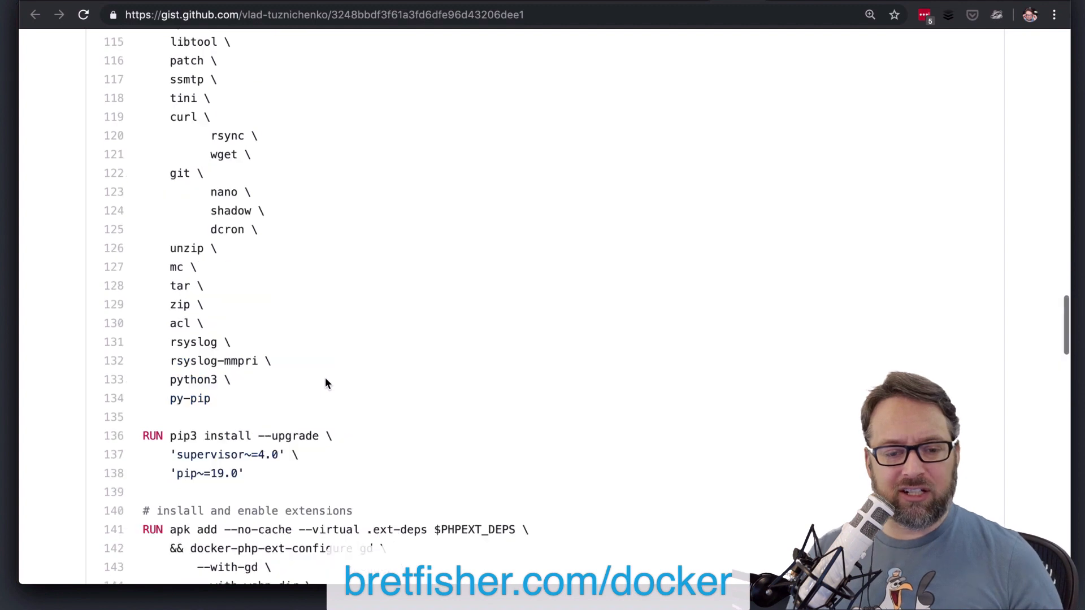
scroll(down, 3)
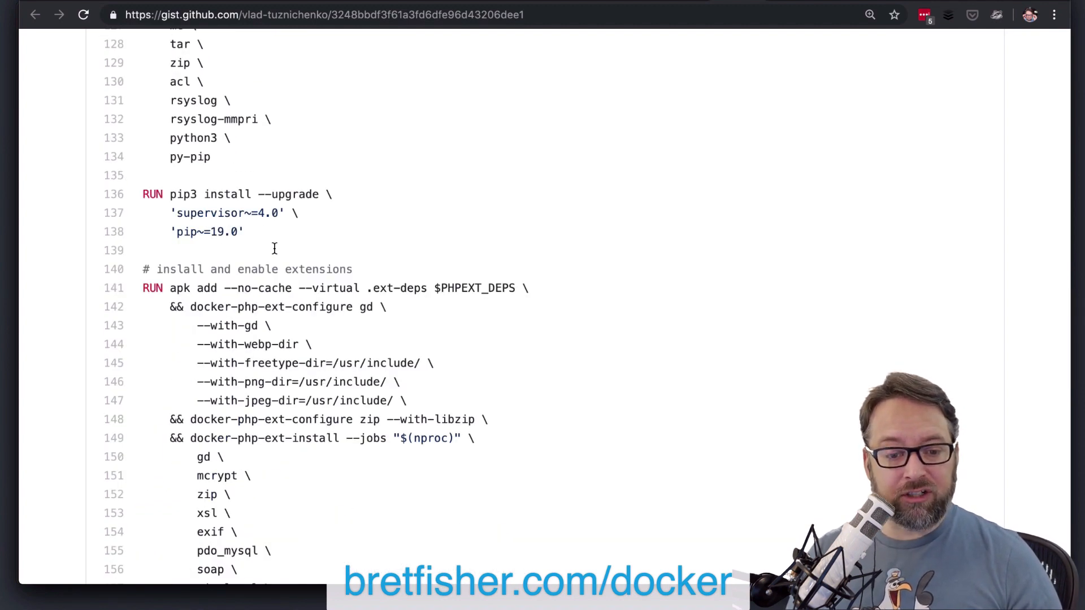
drag(171, 193, 242, 232)
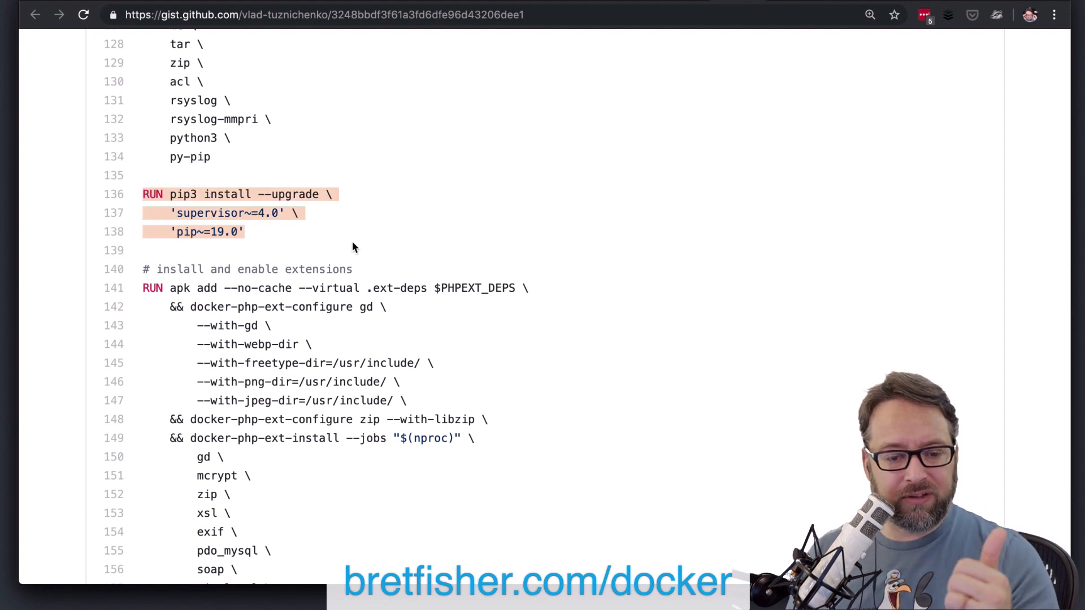
Step: Move on and highlight the docker-php-ext-install command
scroll(down, 3)
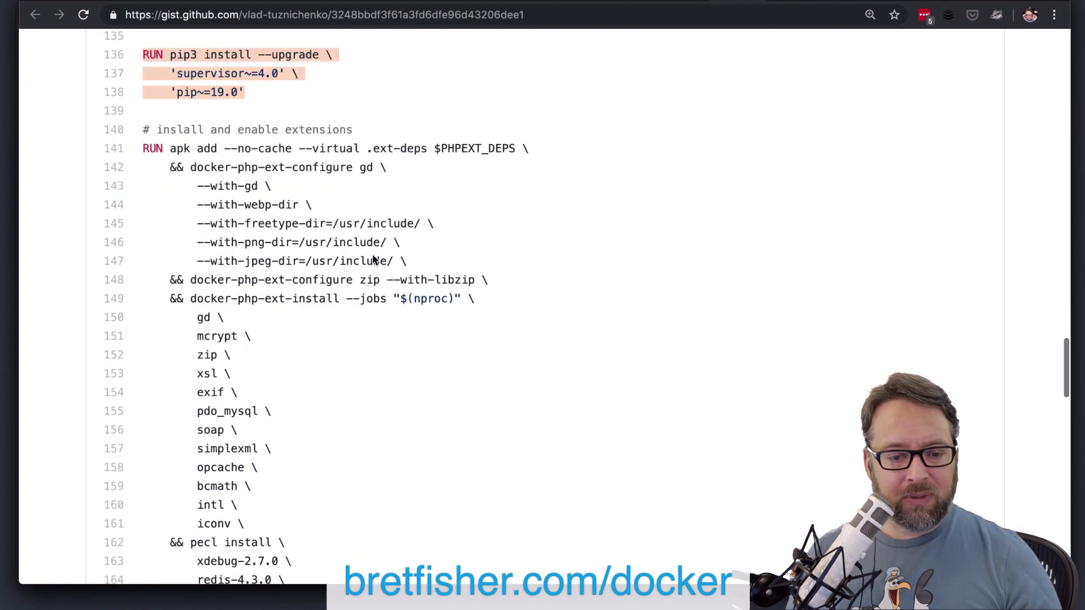
mouse_move(398, 366)
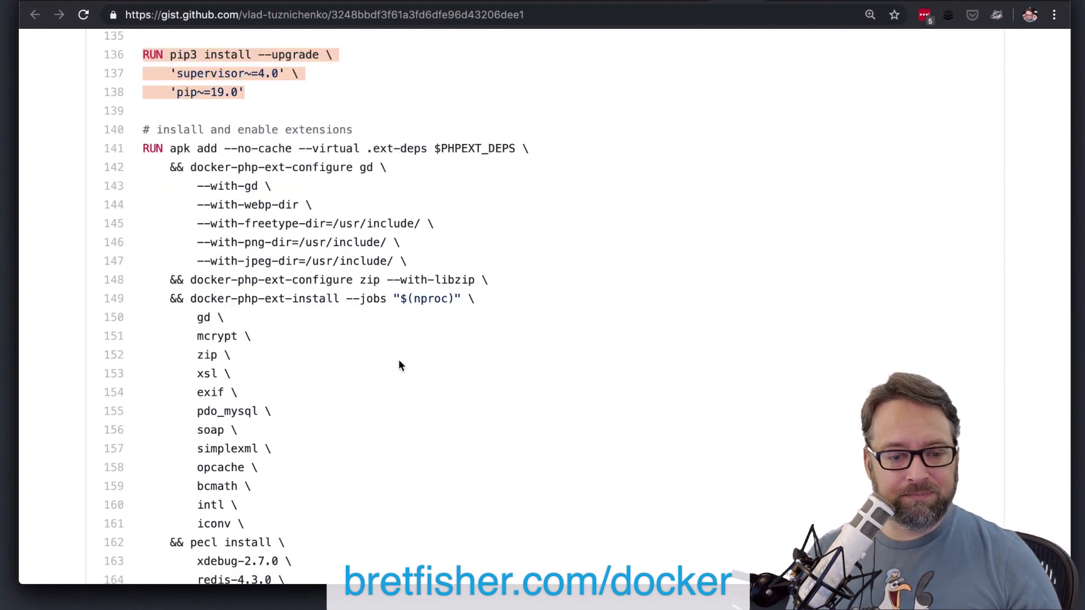
scroll(down, 3)
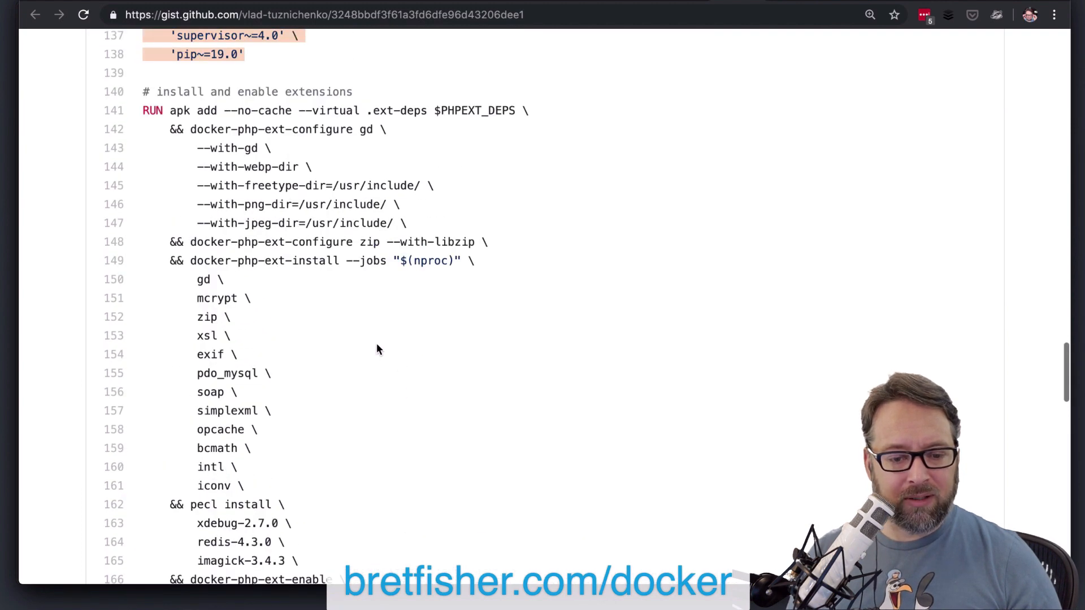
double_click(267, 260)
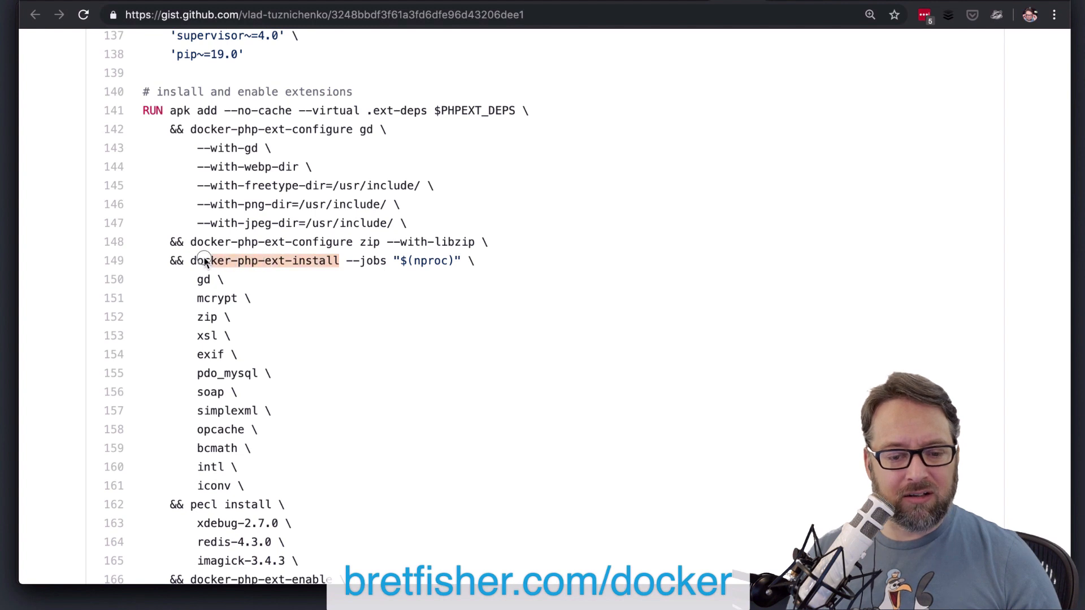
Step: Open the DockerCon 2019 Docker for Node.js talk video from bretfisher.com/docker
scroll(down, 3)
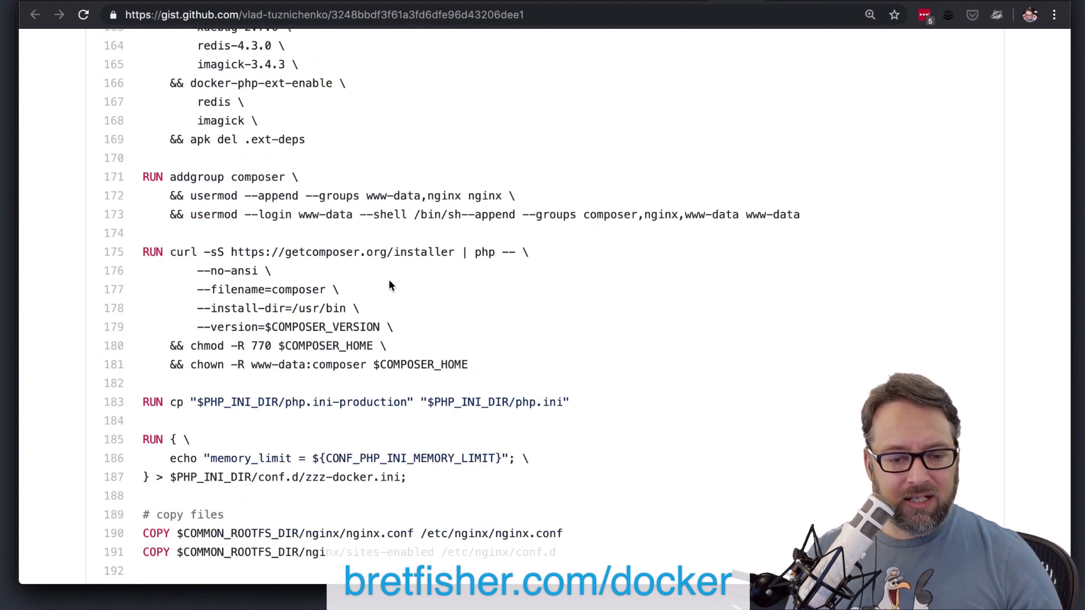
mouse_move(777, 226)
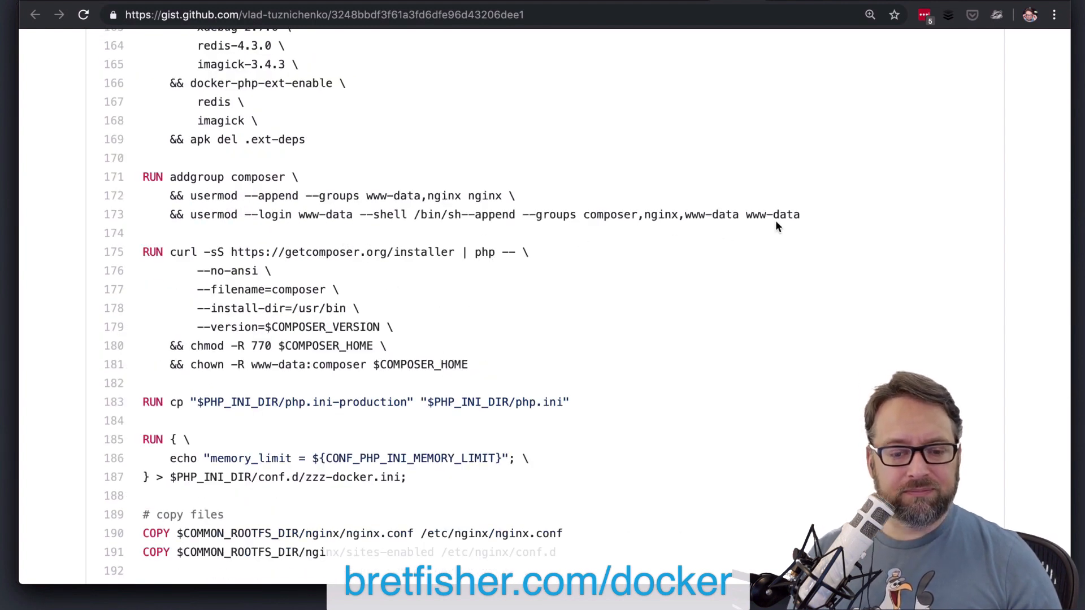
drag(229, 176, 799, 215)
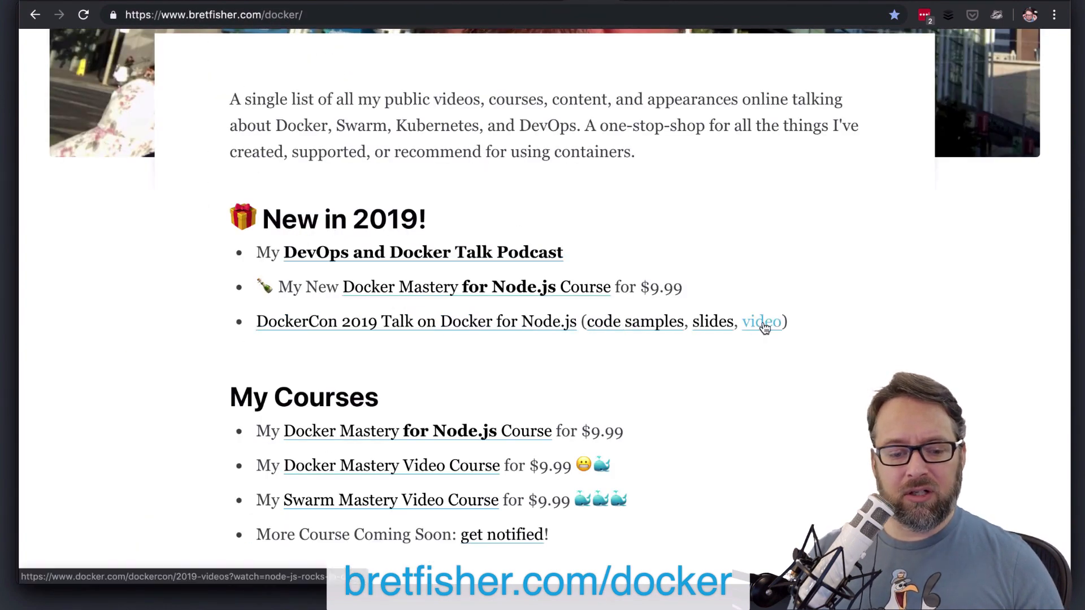
click(761, 321)
text(n)
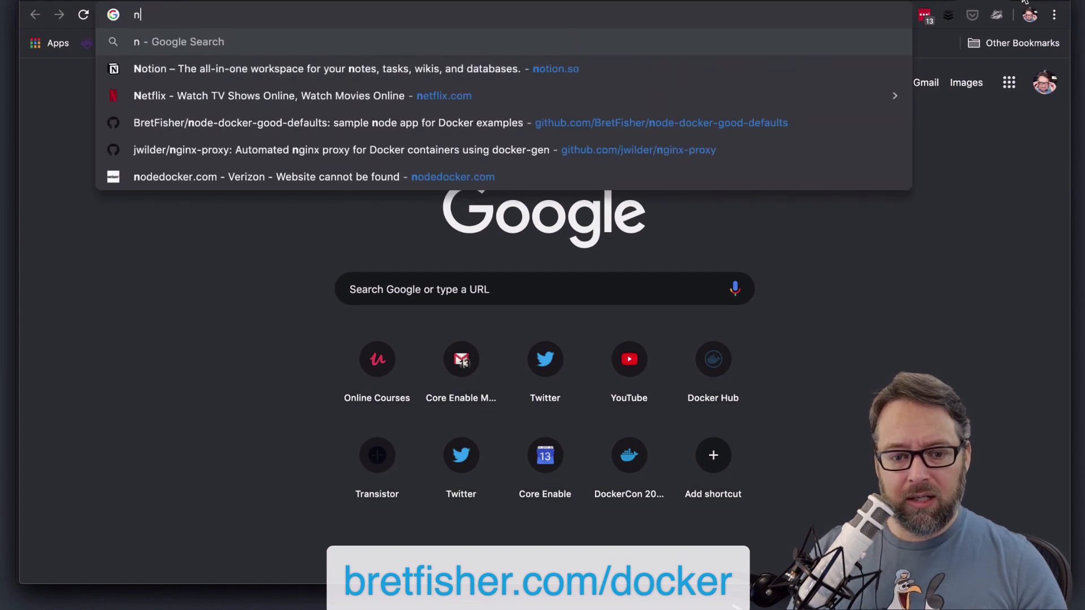
Step: Load hub.docker.com/_/php and find 'slim' on the official PHP image page
text(https://hub.docker.com/_/)
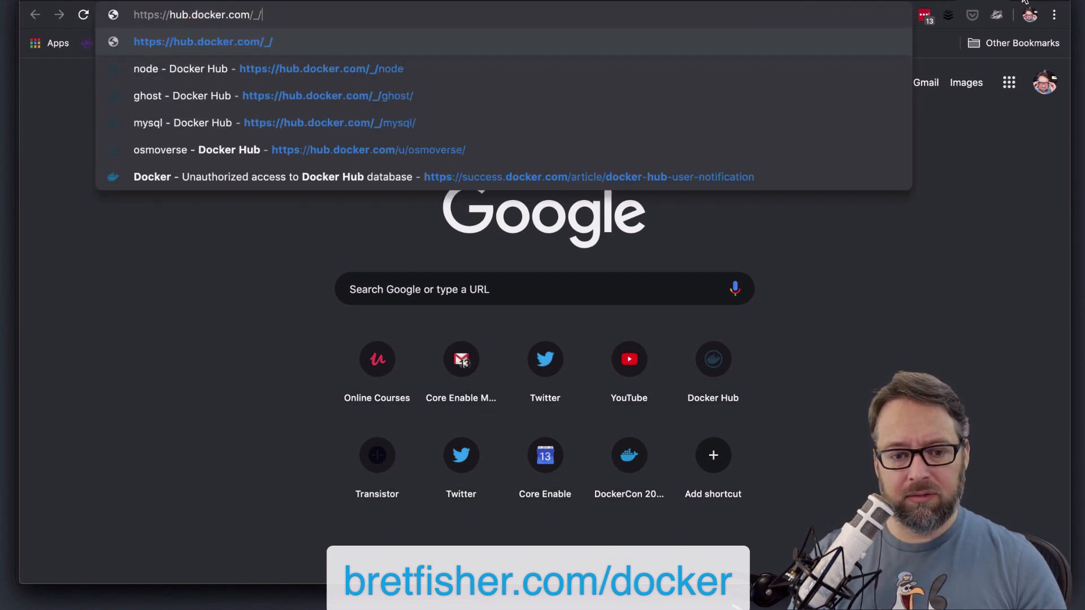
text(php)
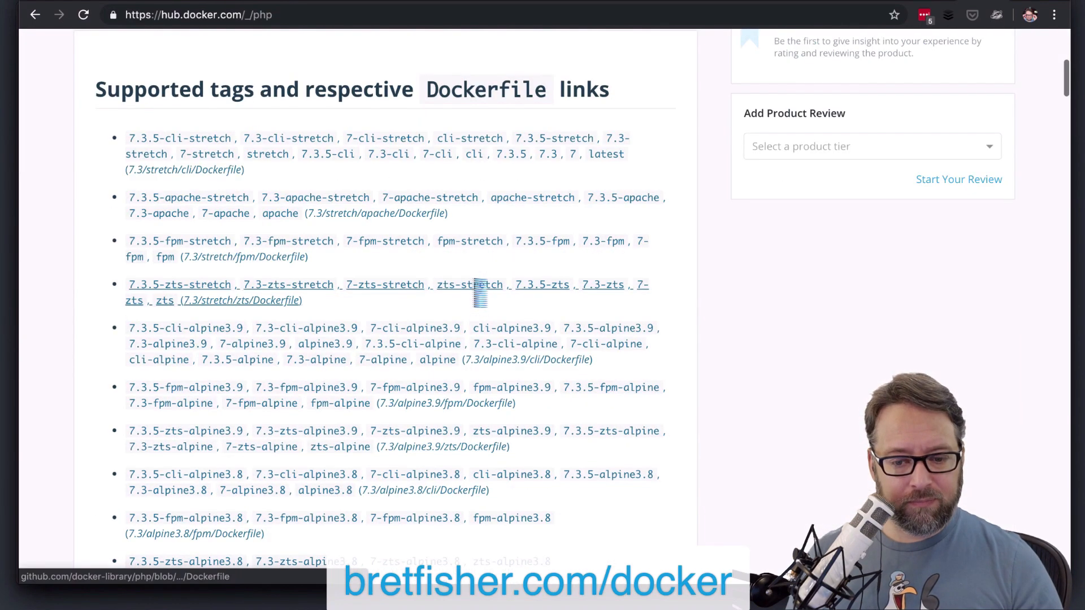
key(Ctrl+f)
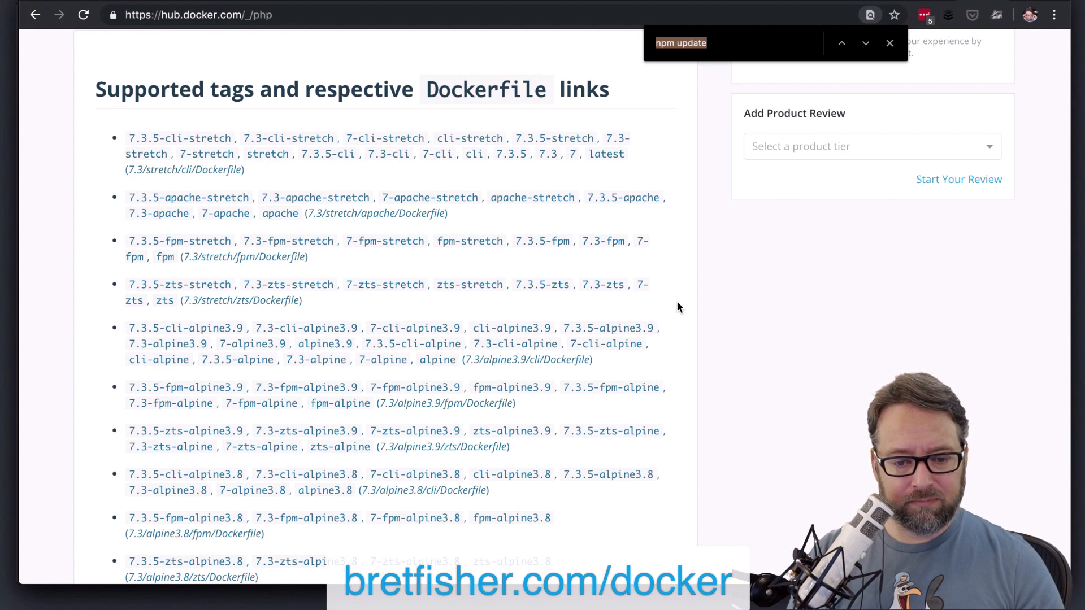
text(slim)
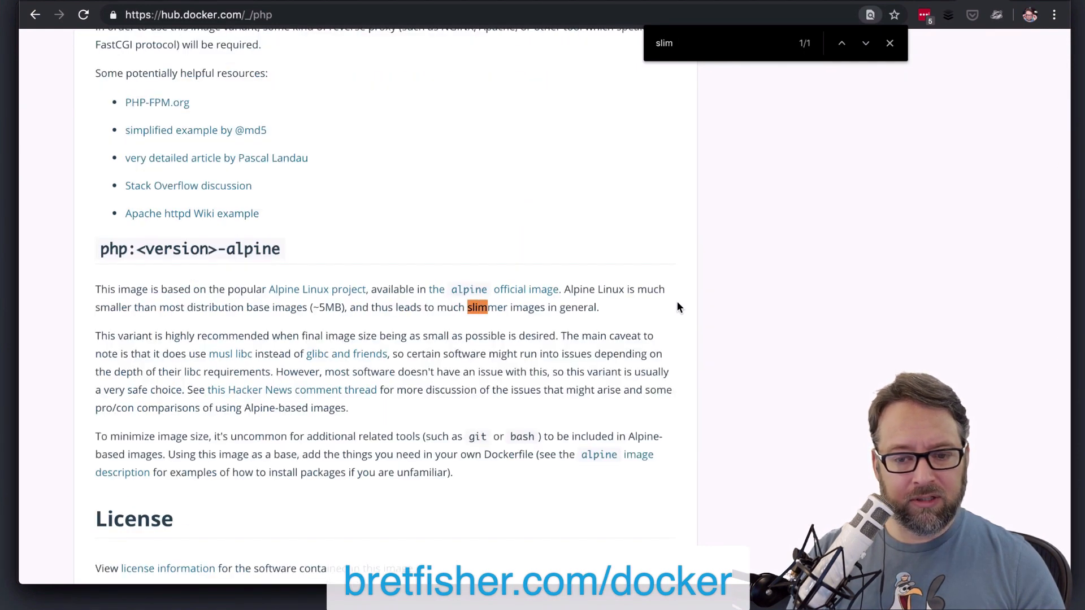
click(890, 42)
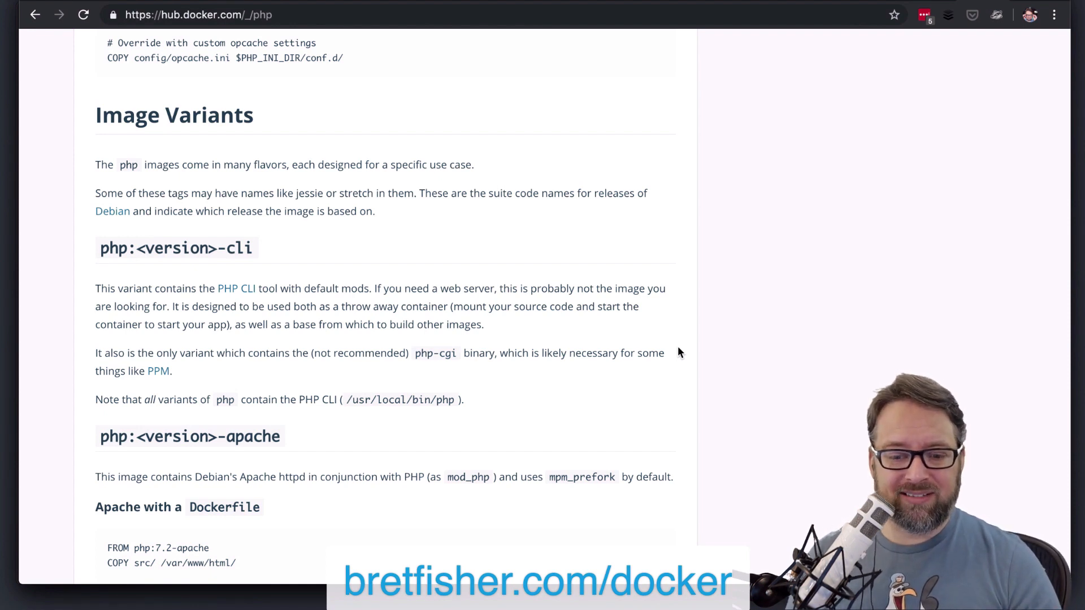
mouse_move(820, 146)
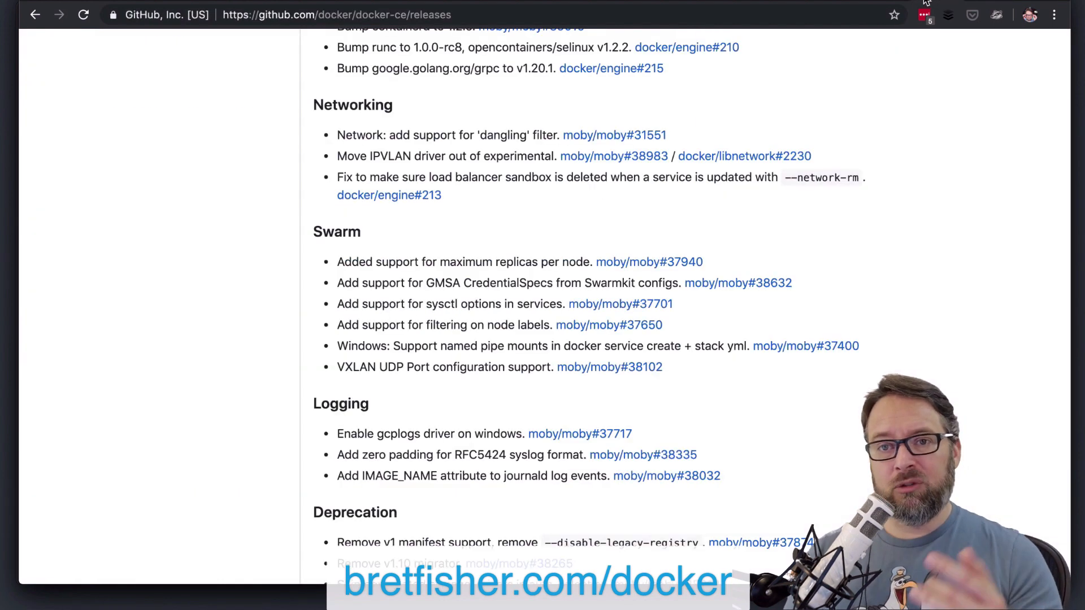
mouse_move(933, 63)
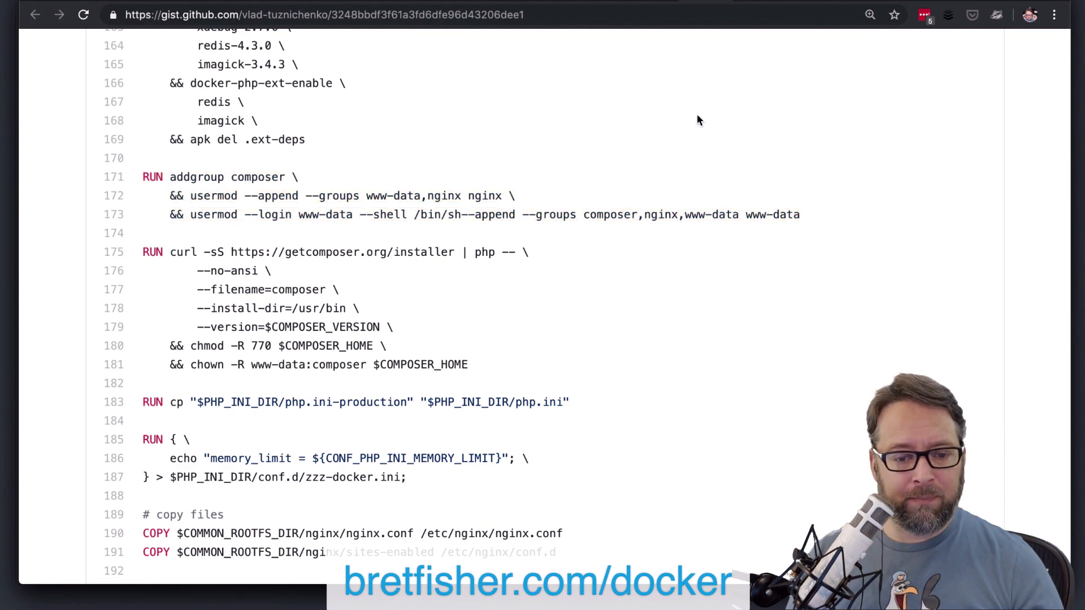
Step: Scroll the gist down to the composer install, php.ini copy and memory_limit ini lines
scroll(down, 3)
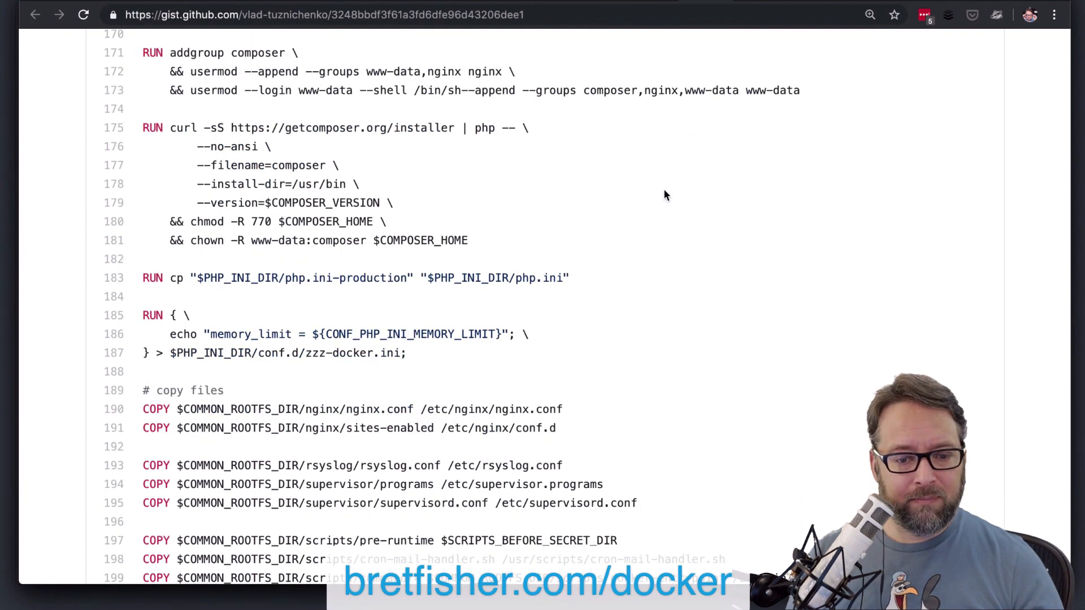
mouse_move(322, 151)
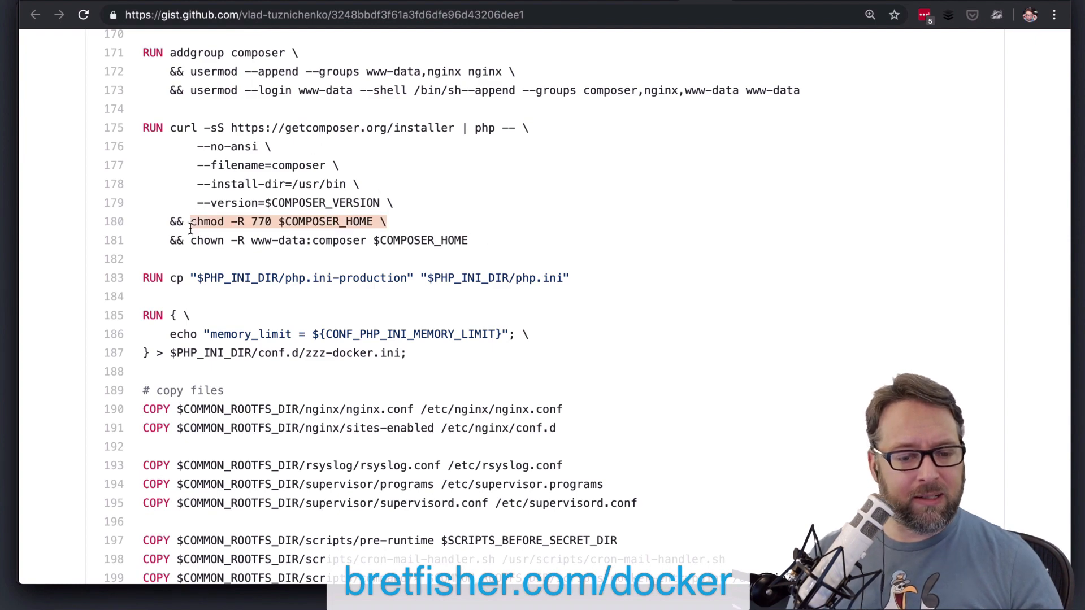
scroll(down, 3)
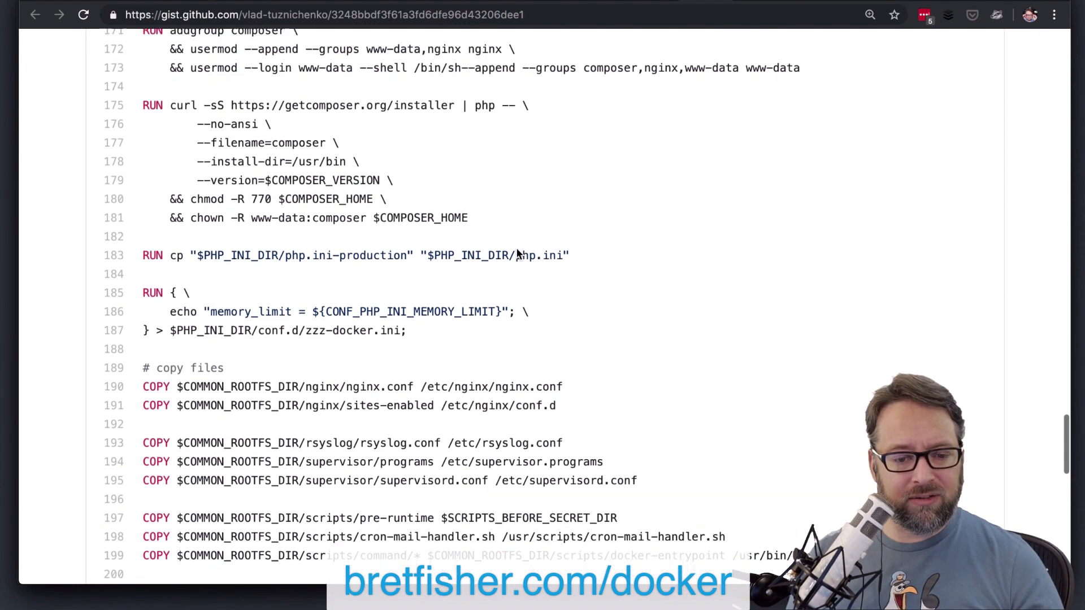
scroll(down, 3)
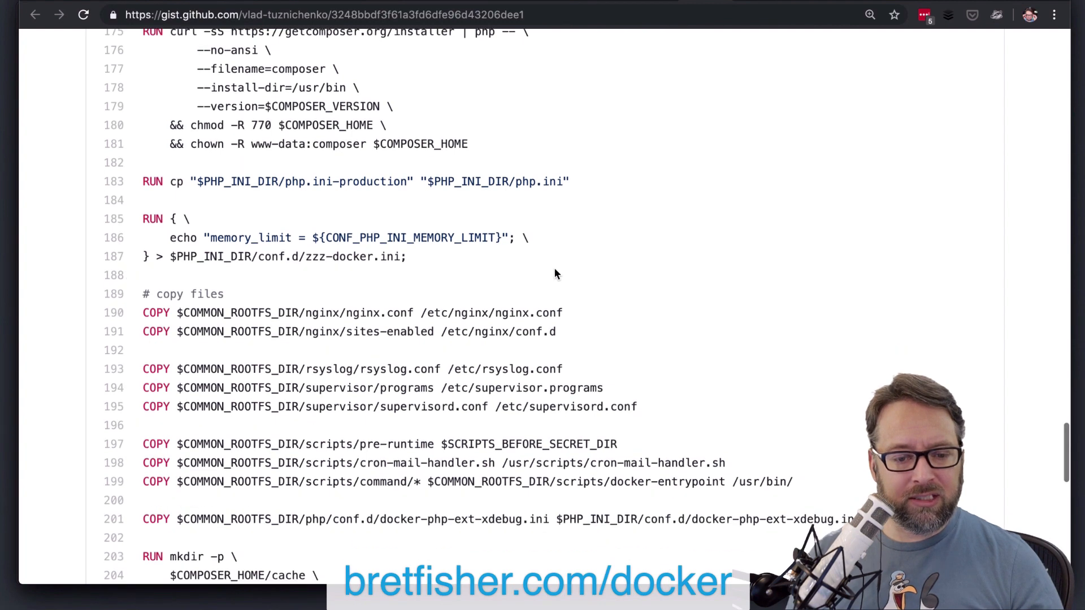
scroll(down, 3)
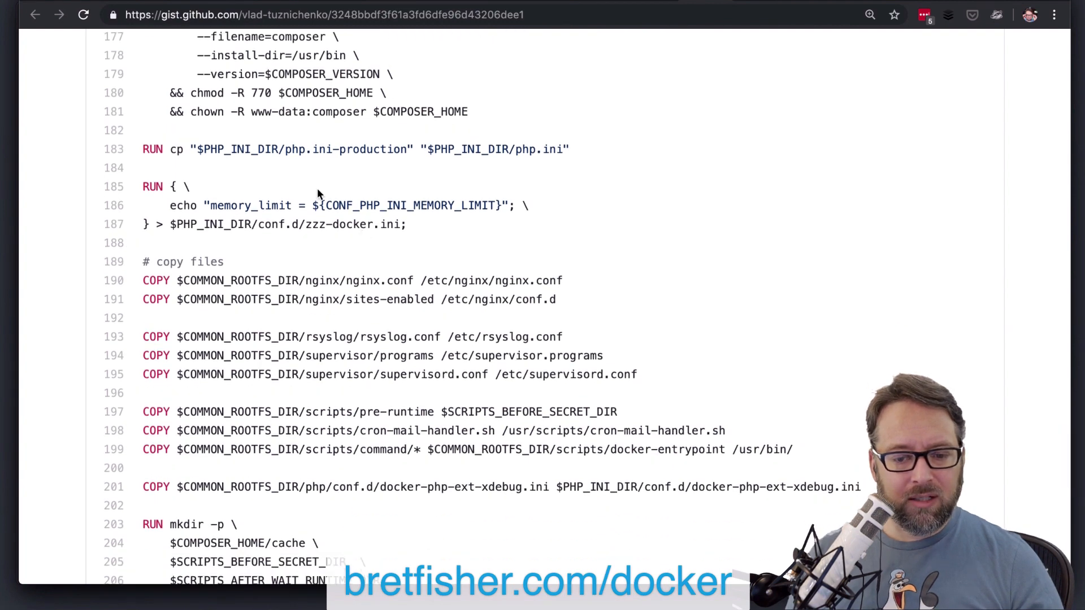
scroll(down, 3)
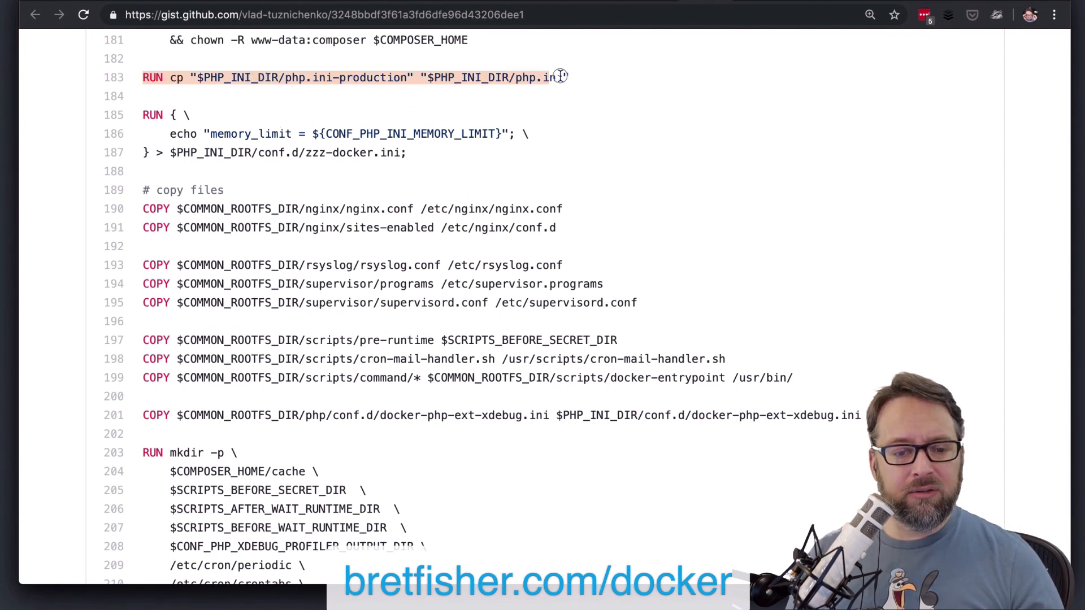
scroll(down, 3)
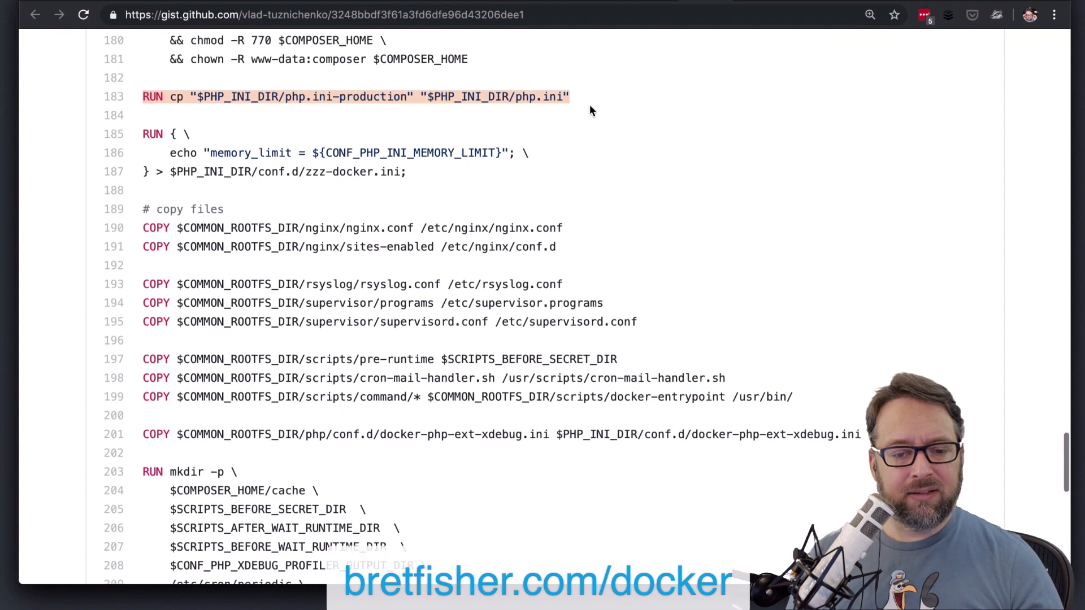
scroll(down, 3)
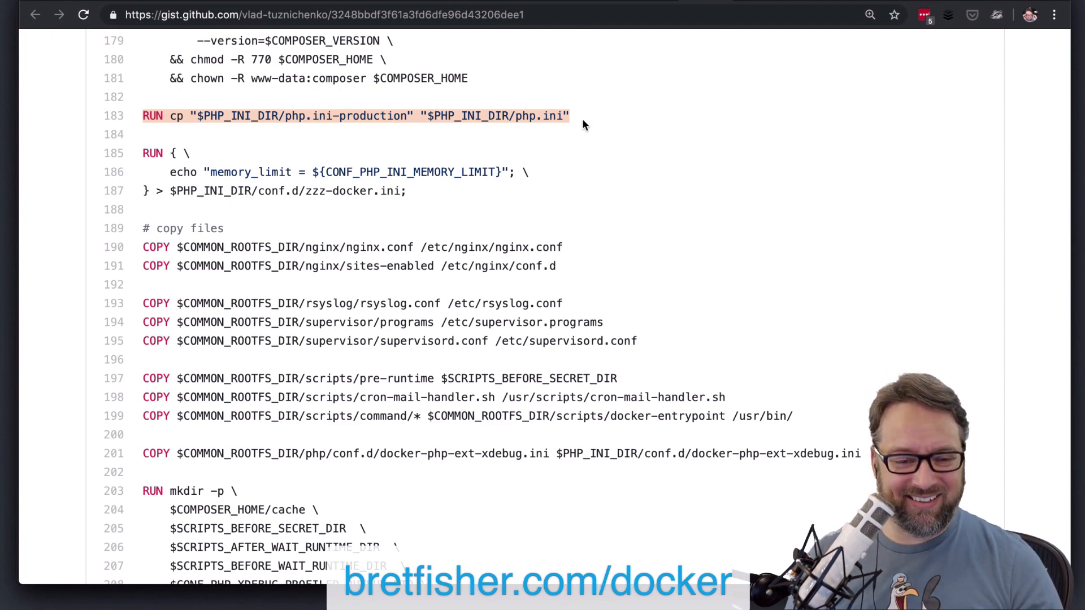
scroll(down, 3)
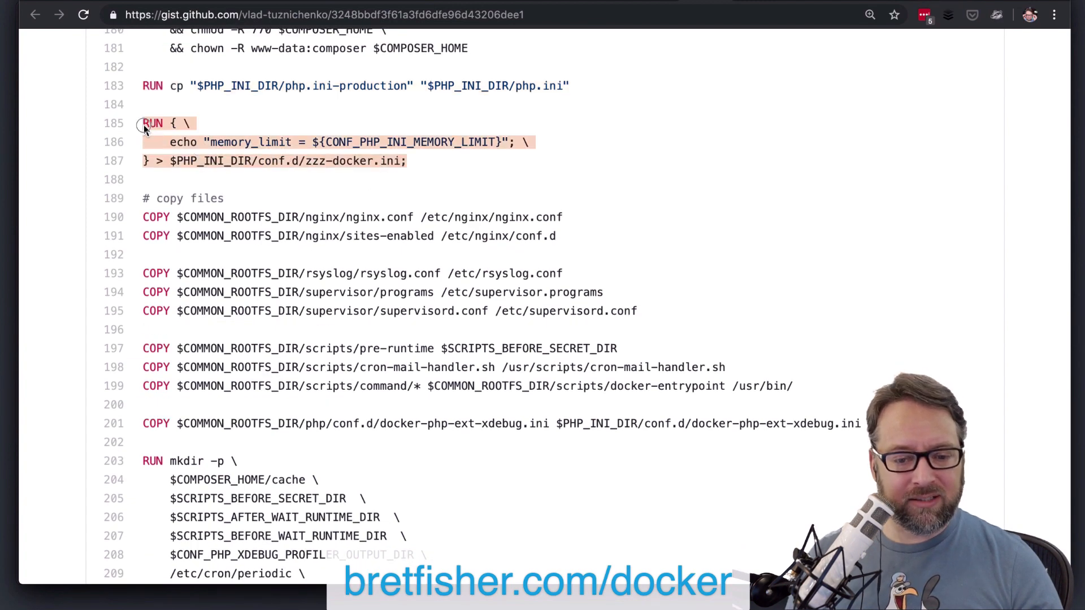
scroll(down, 3)
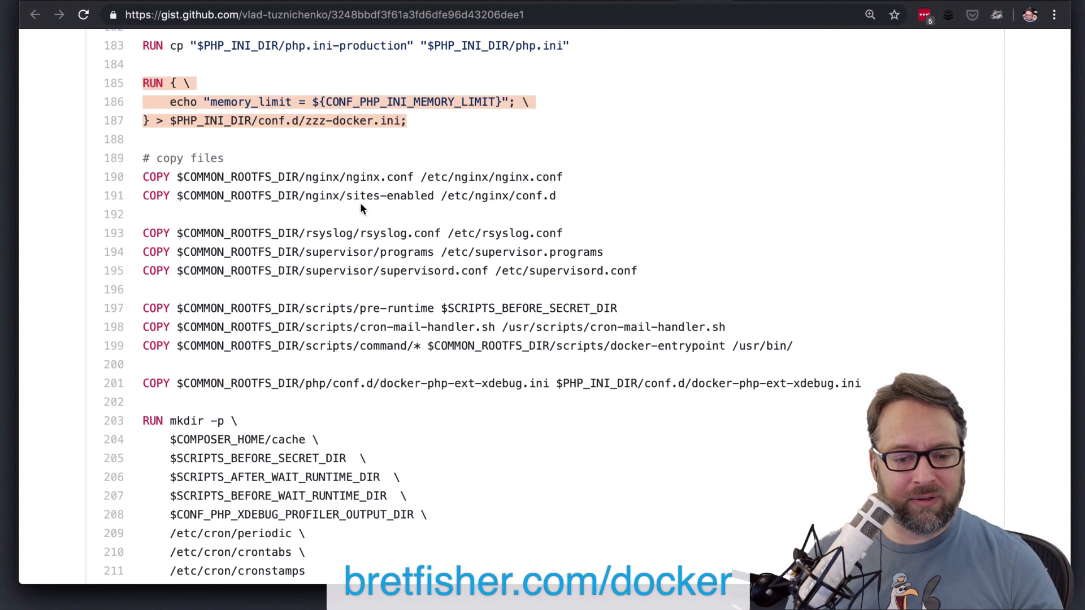
Step: Reach the copy files section, mark the supervisor programs COPY line, and continue to mkdir and chown
scroll(down, 3)
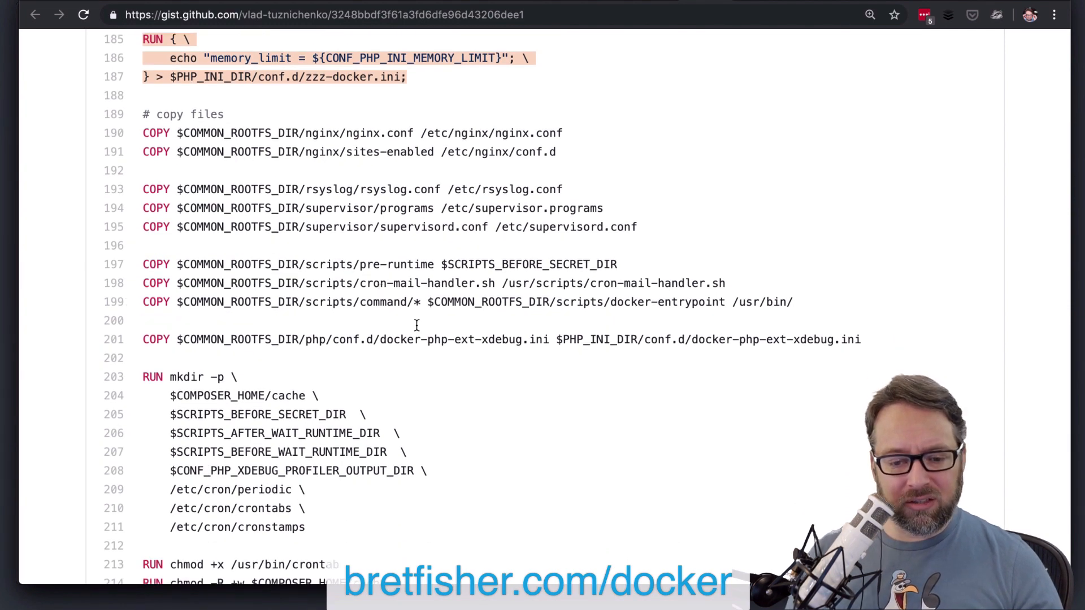
mouse_move(519, 249)
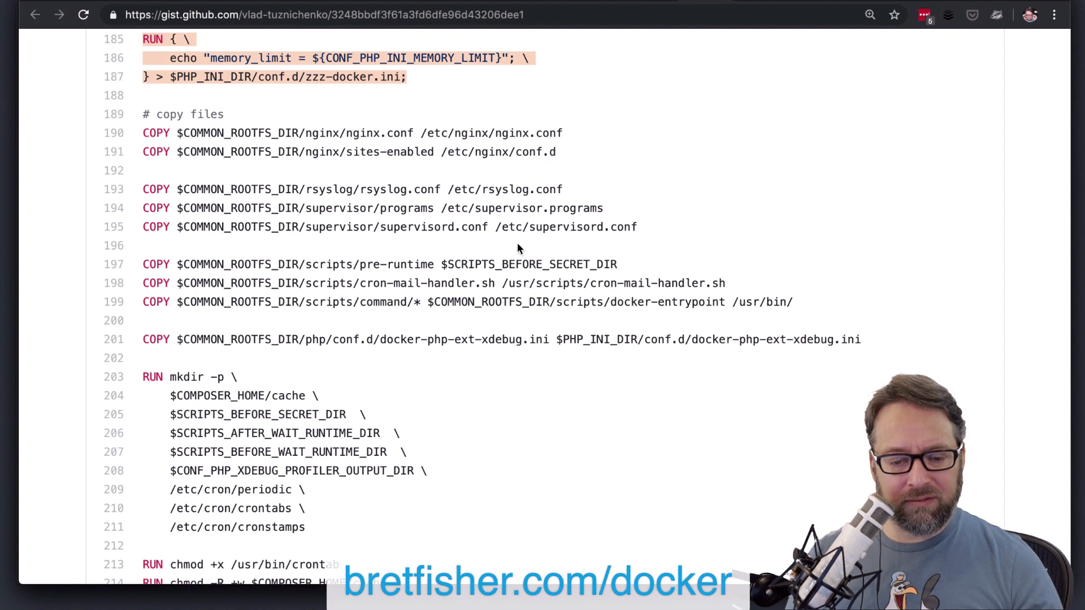
scroll(down, 3)
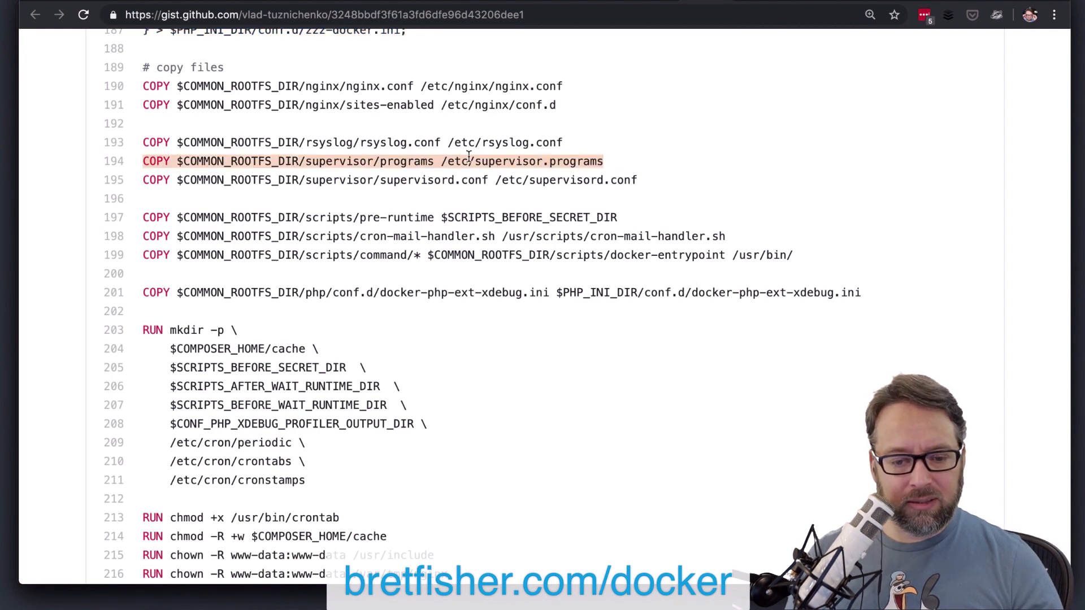
click(434, 162)
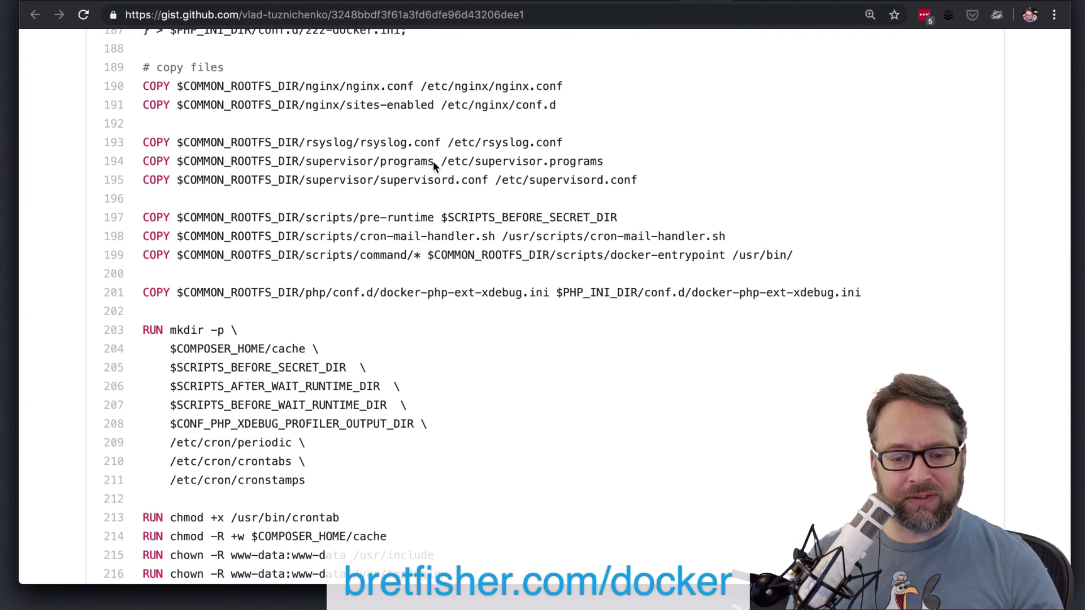
double_click(540, 162)
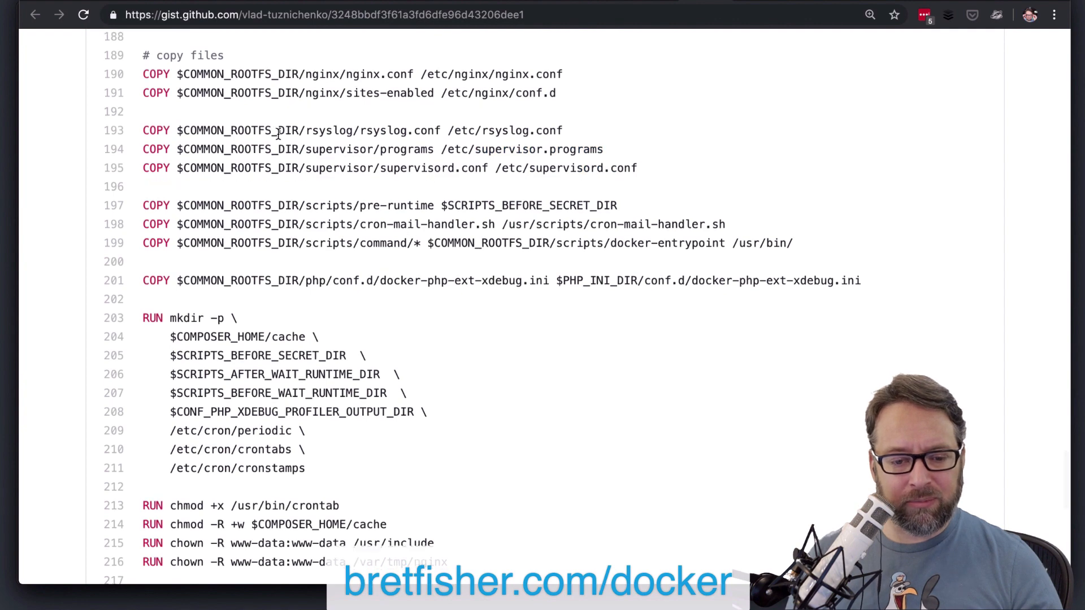
scroll(down, 3)
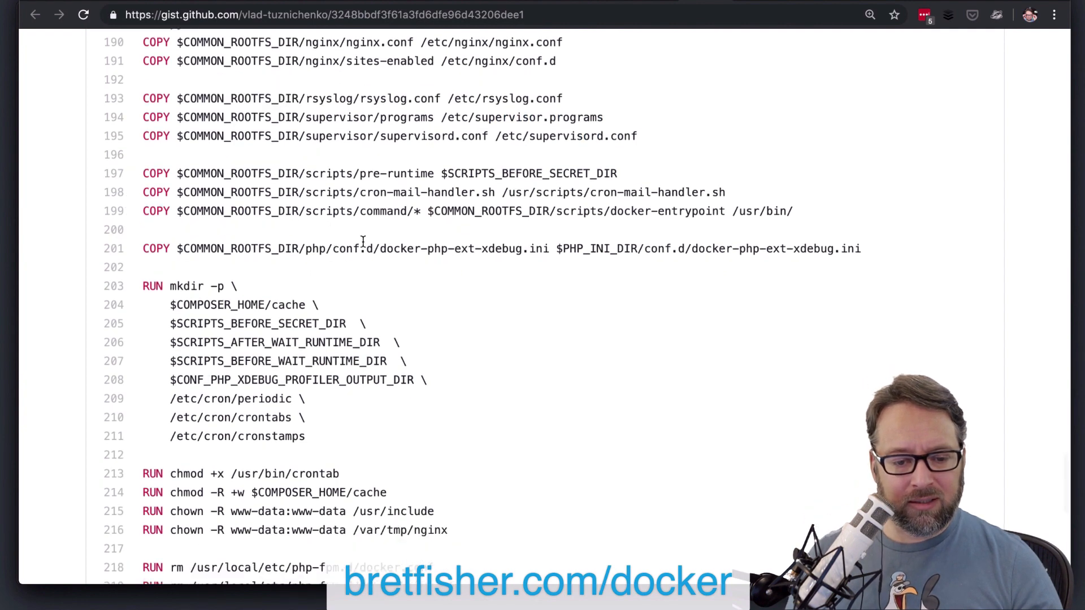
Step: Scroll to the Dockerfile's end through EXPOSE, STOPSIGNAL, WORKDIR, HEALTHCHECK and CMD
scroll(down, 3)
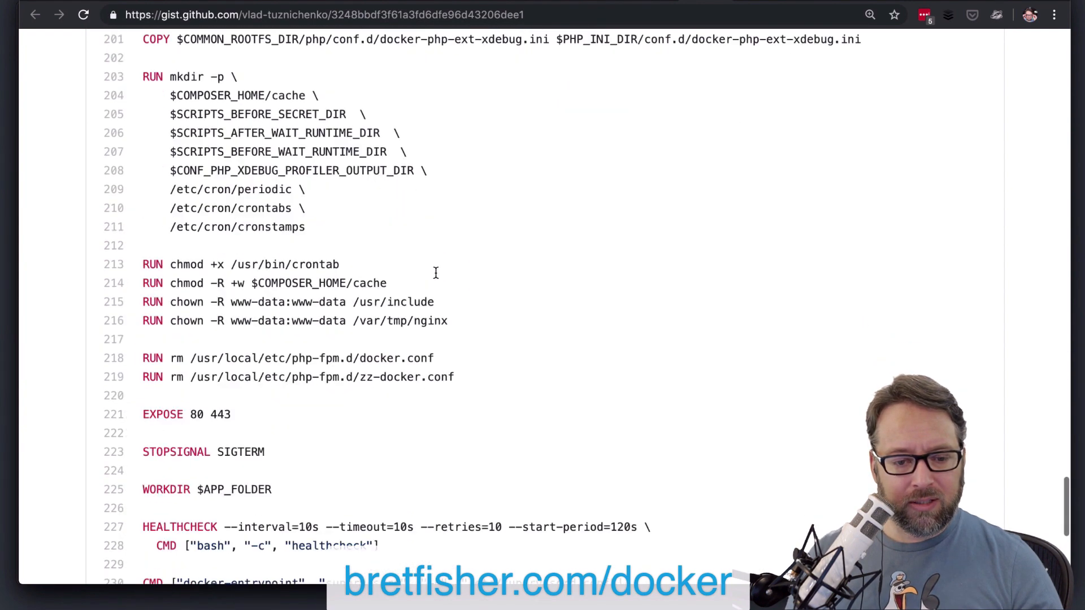
scroll(down, 3)
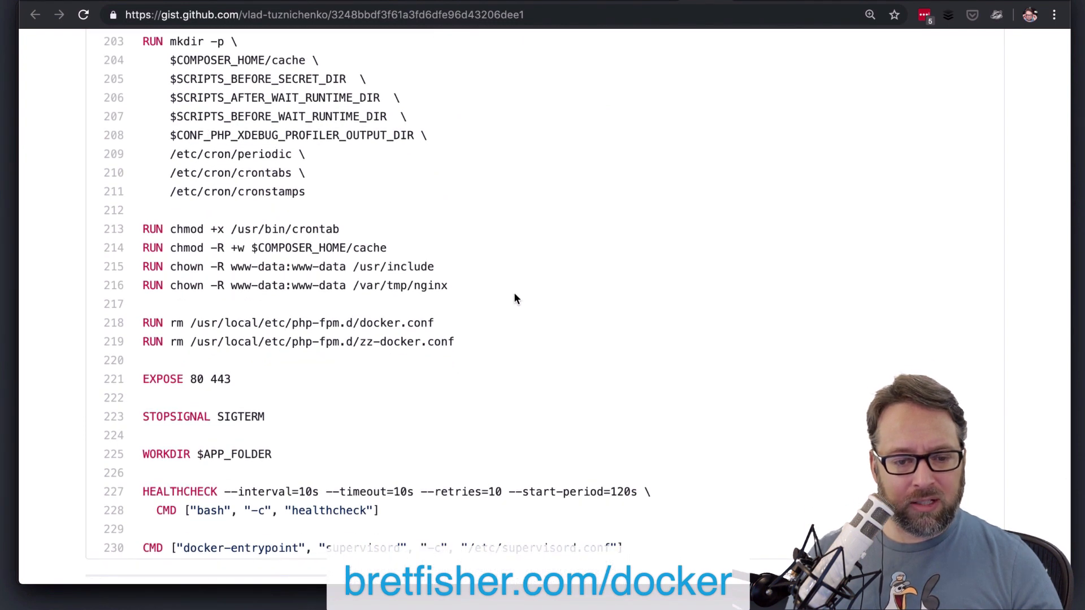
scroll(down, 3)
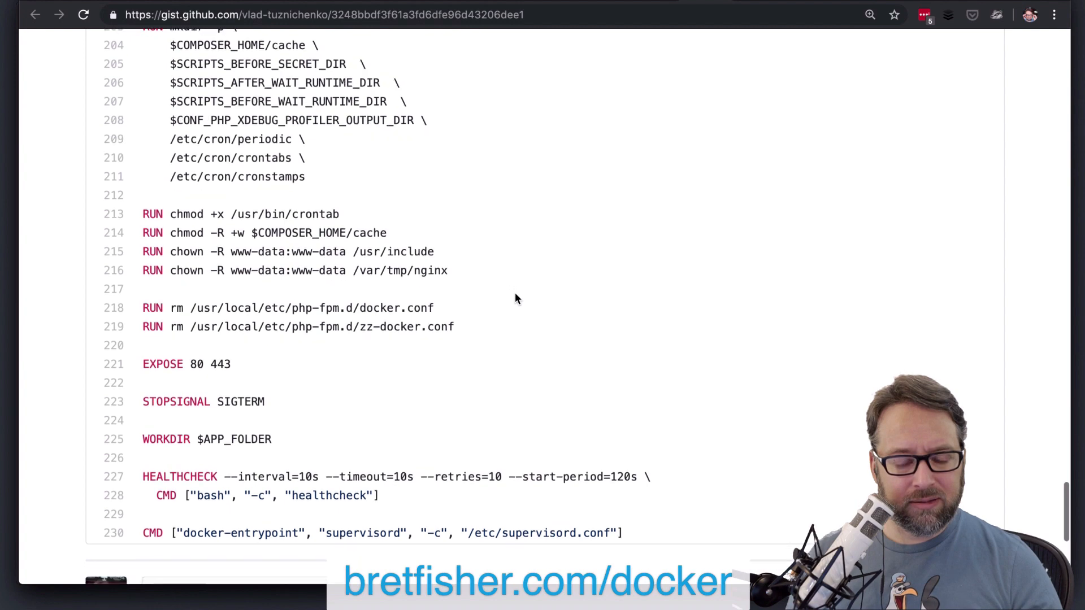
scroll(down, 3)
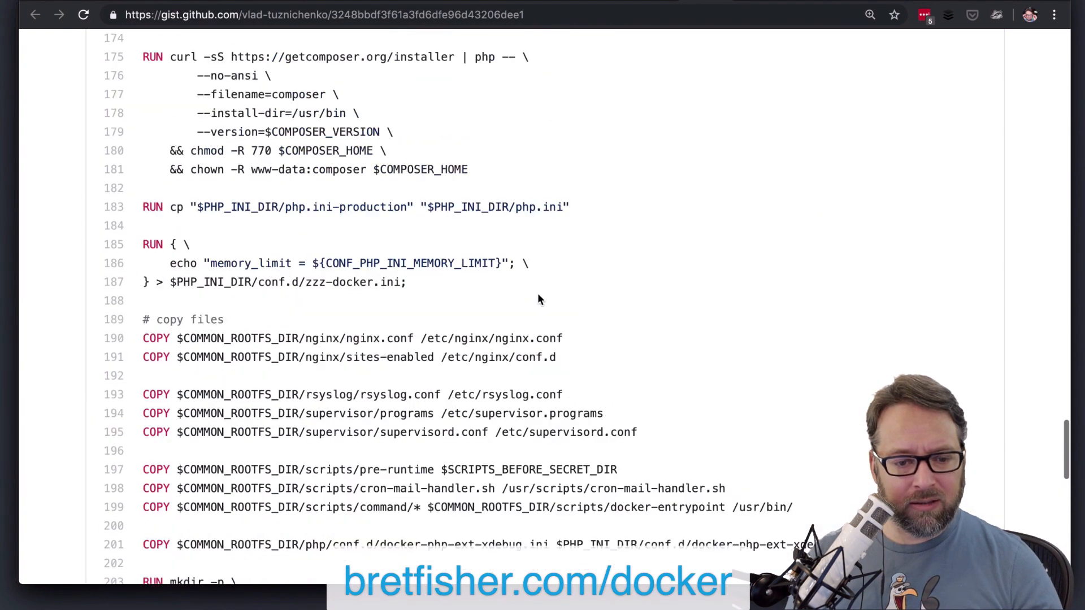
scroll(down, 3)
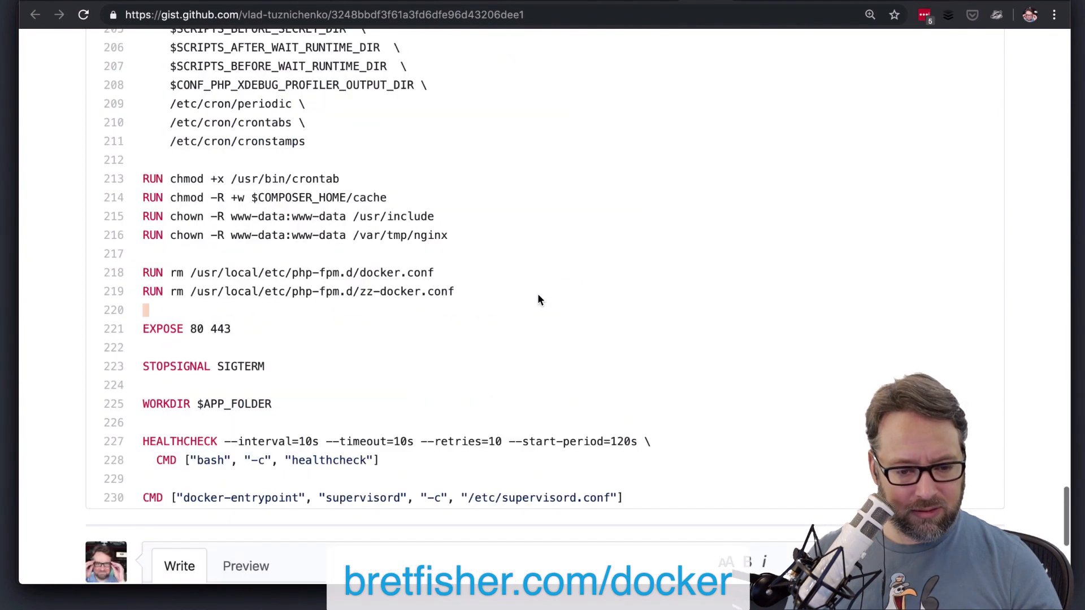
mouse_move(365, 390)
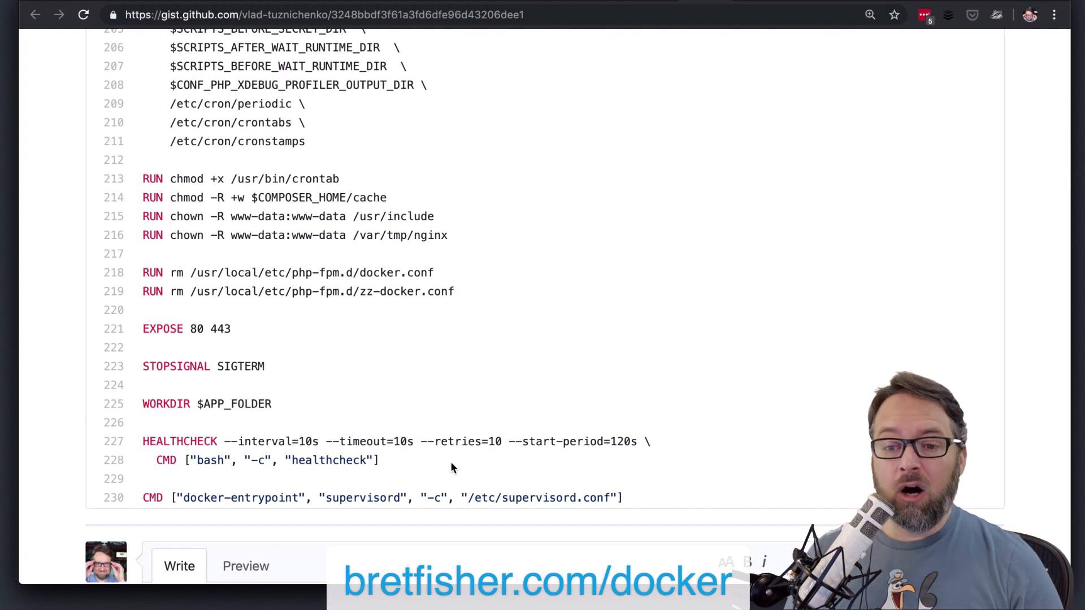
mouse_move(658, 220)
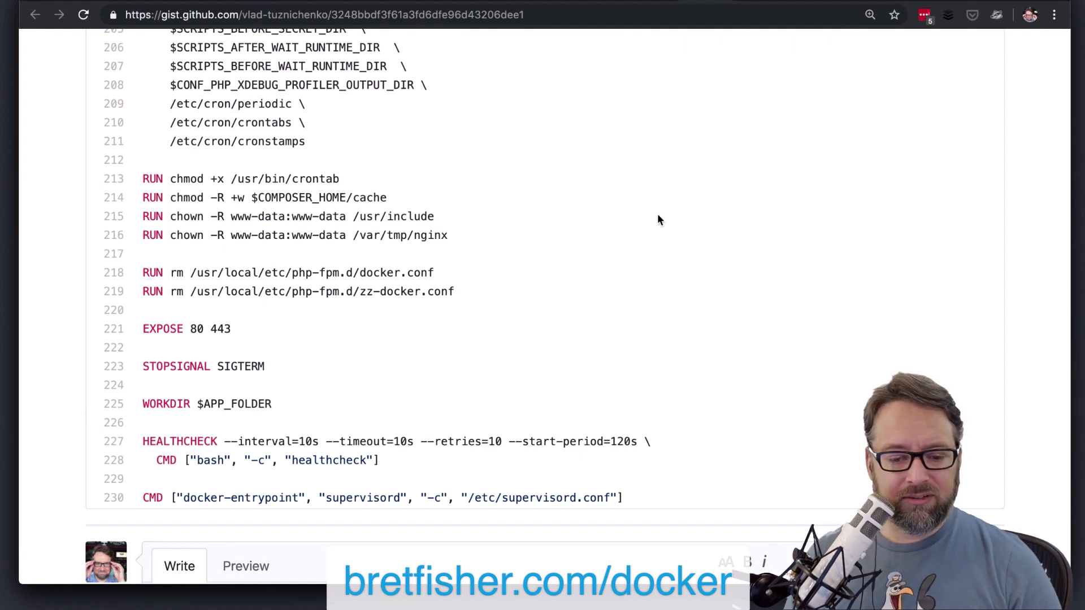
Step: Highlight the two supervisor copy lines 194–195, then move back toward the pecl and composer lines
scroll(down, 3)
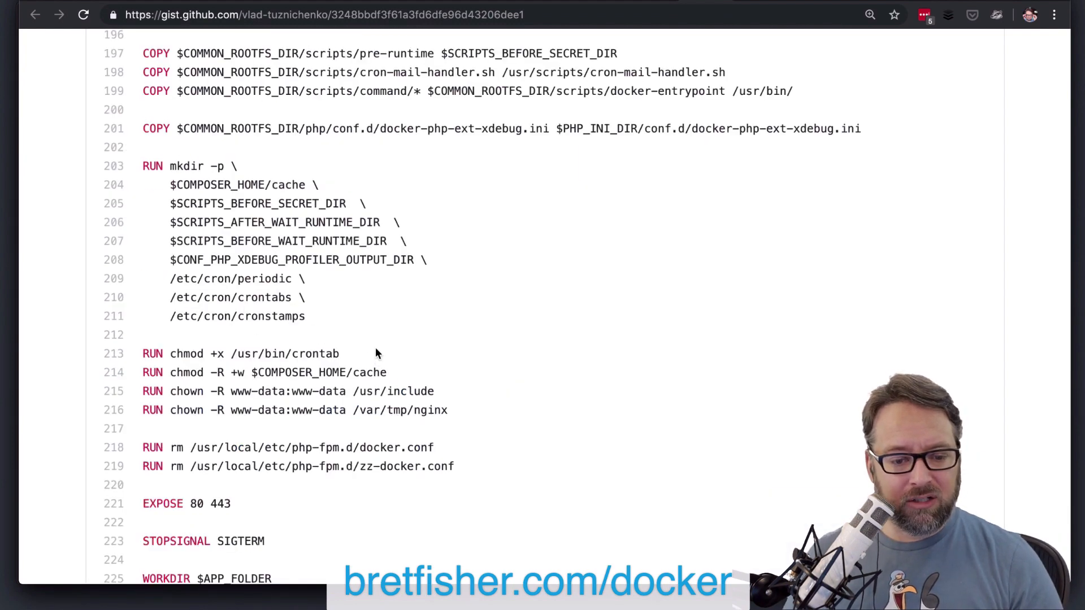
scroll(up, 3)
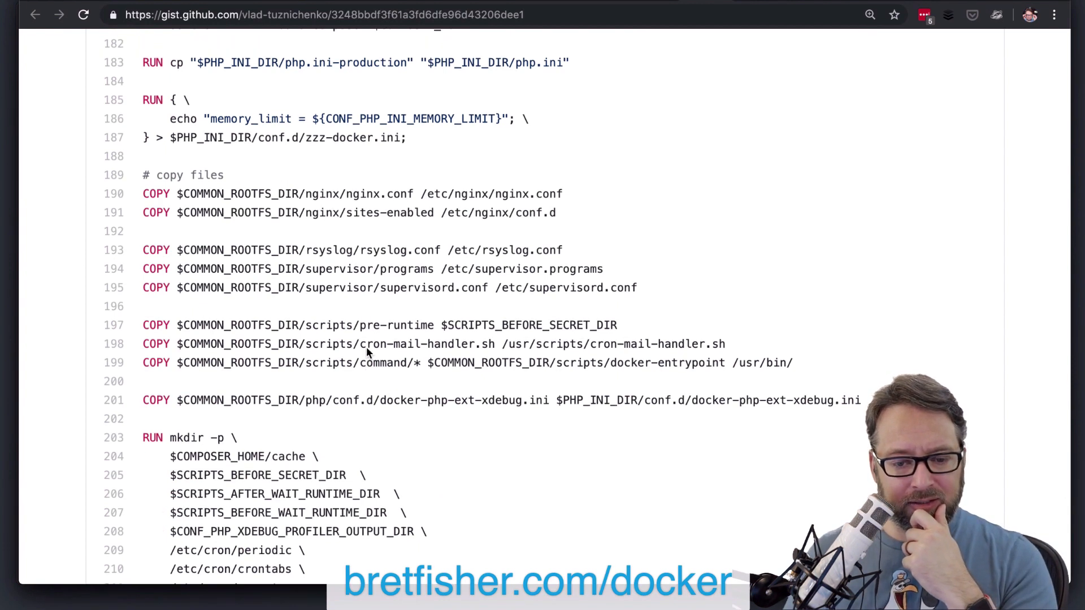
drag(221, 269, 636, 289)
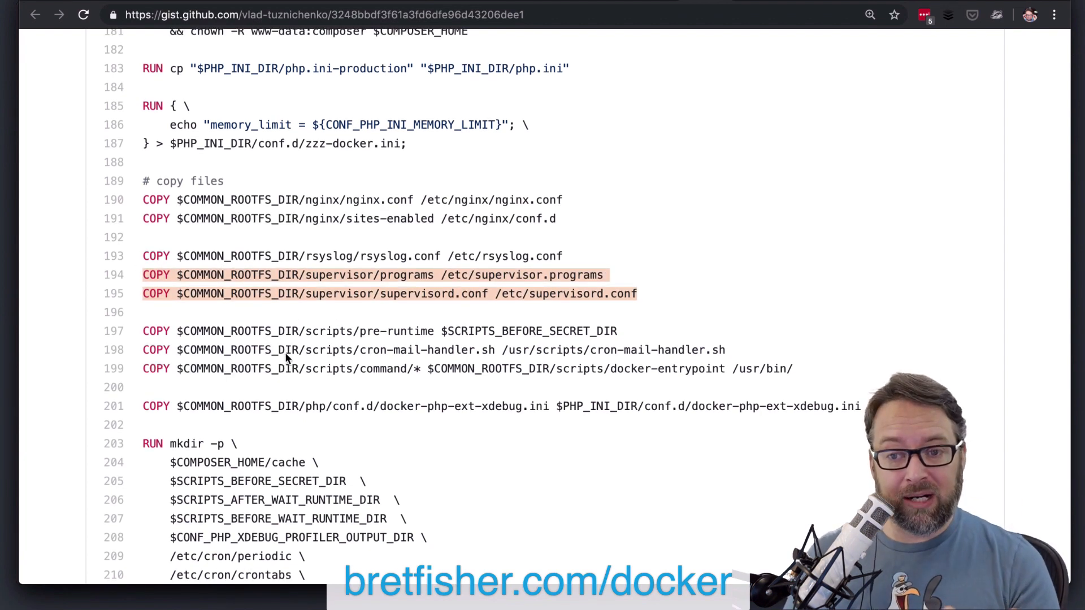
mouse_move(297, 356)
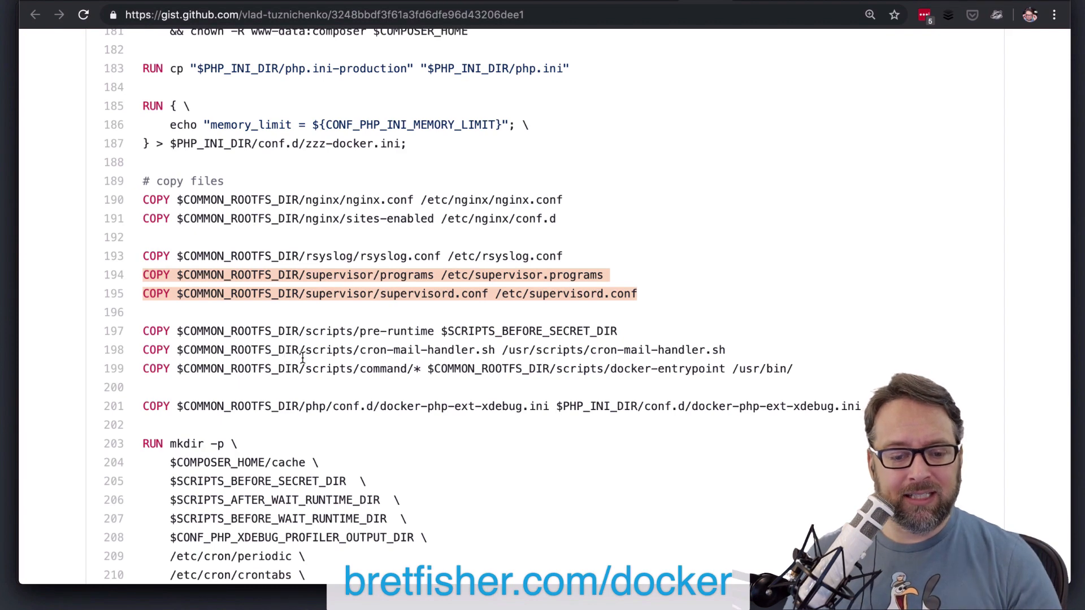
scroll(down, 3)
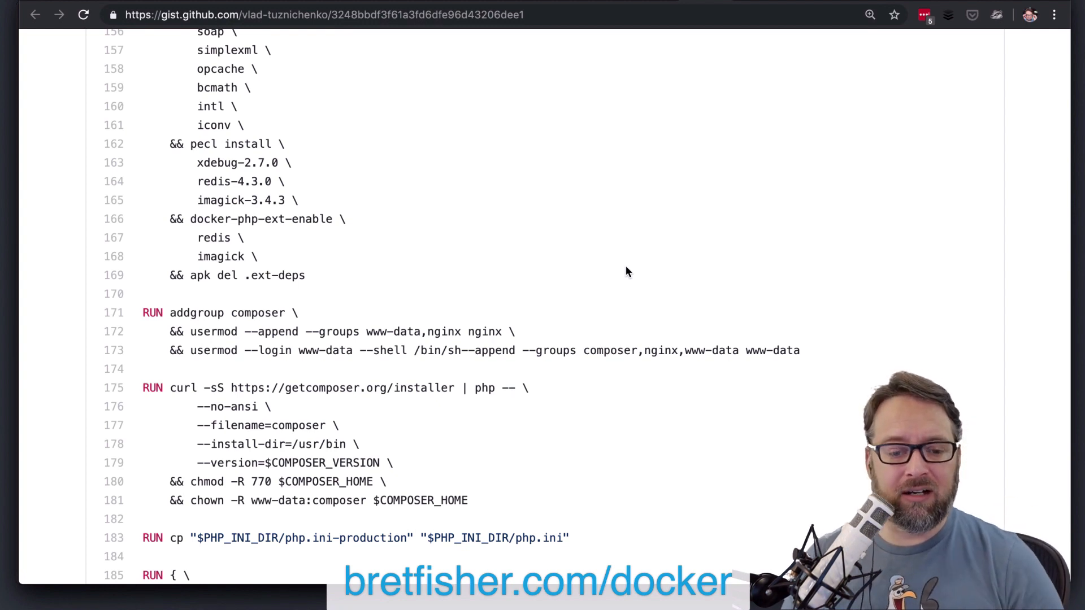
Step: Reread the gist from the FROM line down to the '# install and enable extensions' block at line 140
scroll(down, 3)
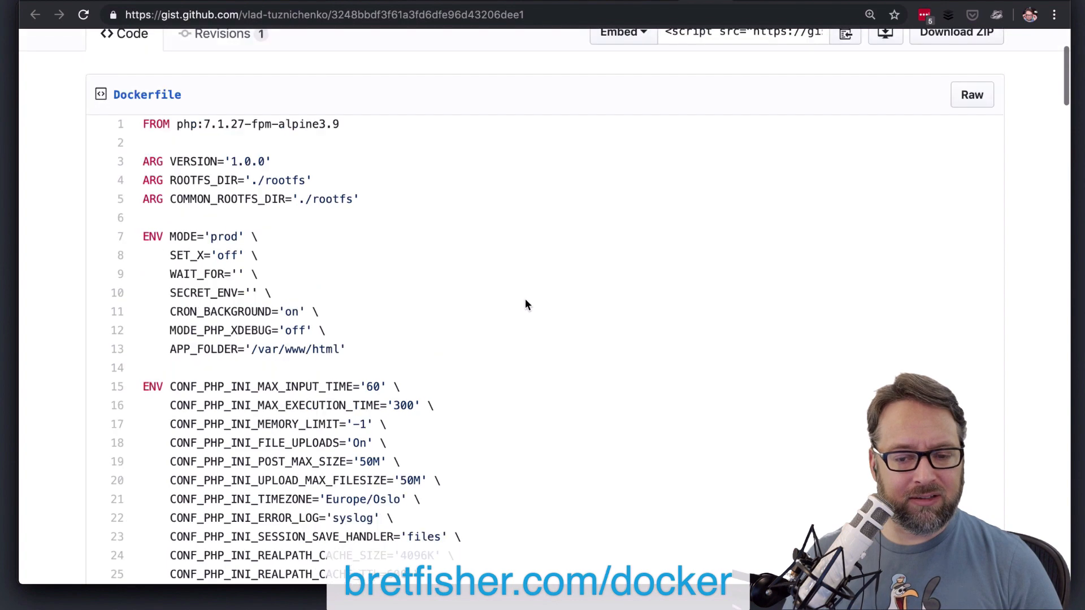
scroll(down, 3)
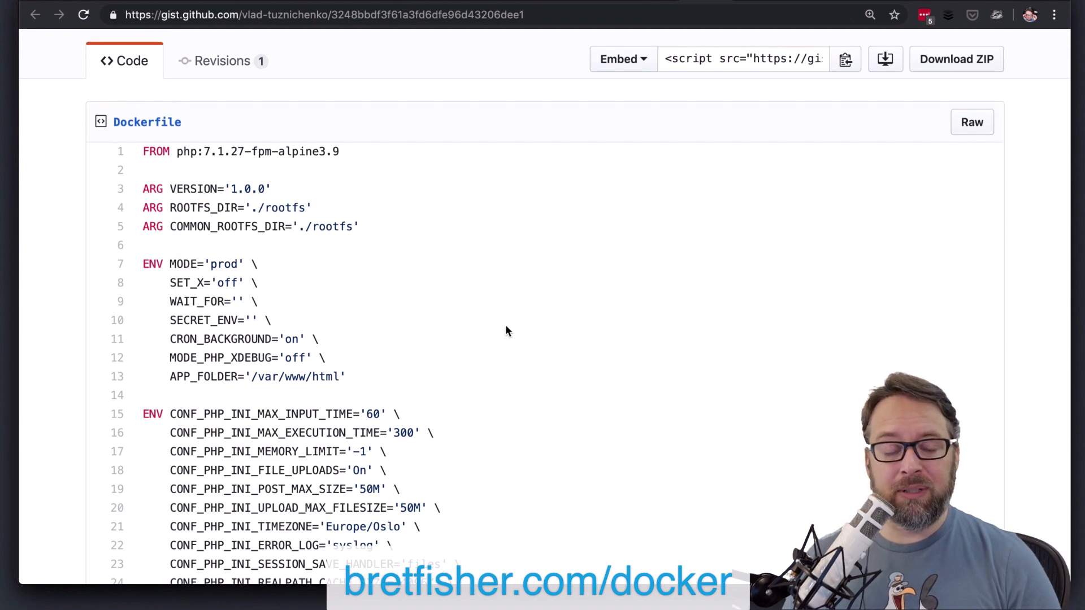
scroll(down, 3)
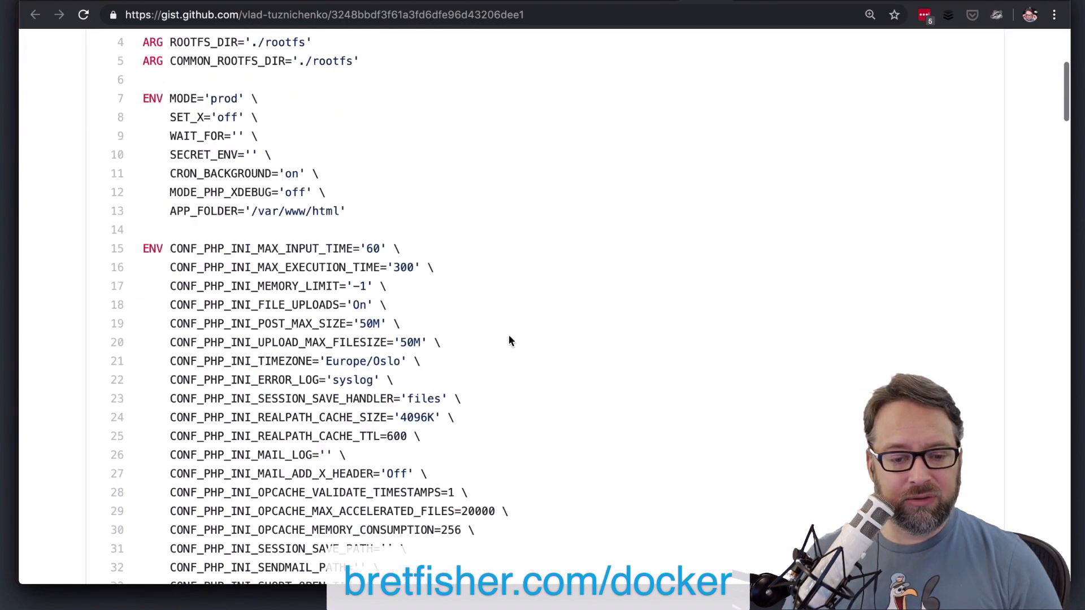
scroll(down, 3)
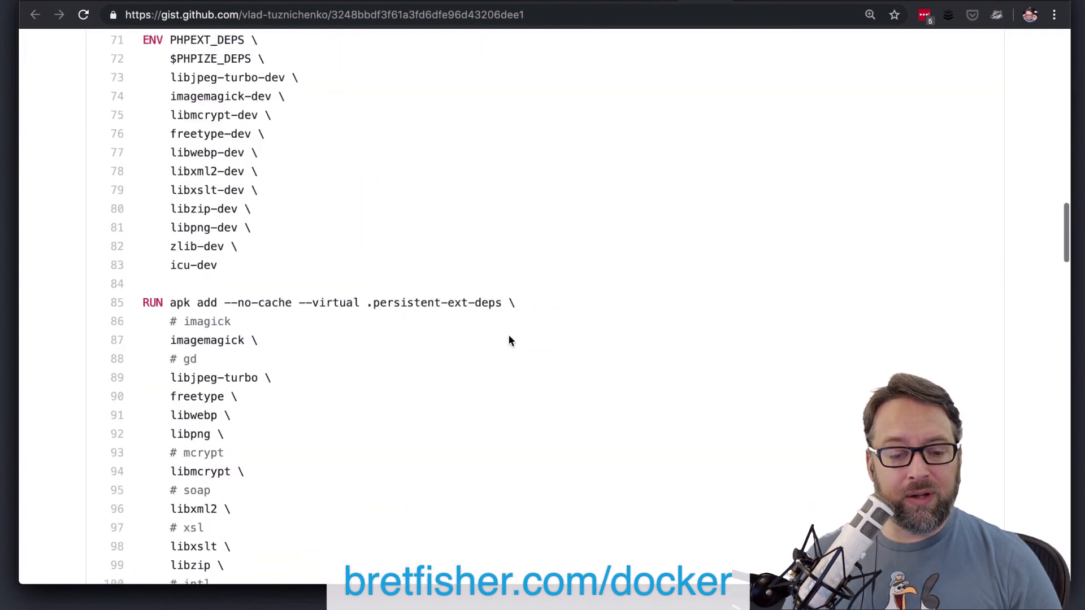
scroll(down, 3)
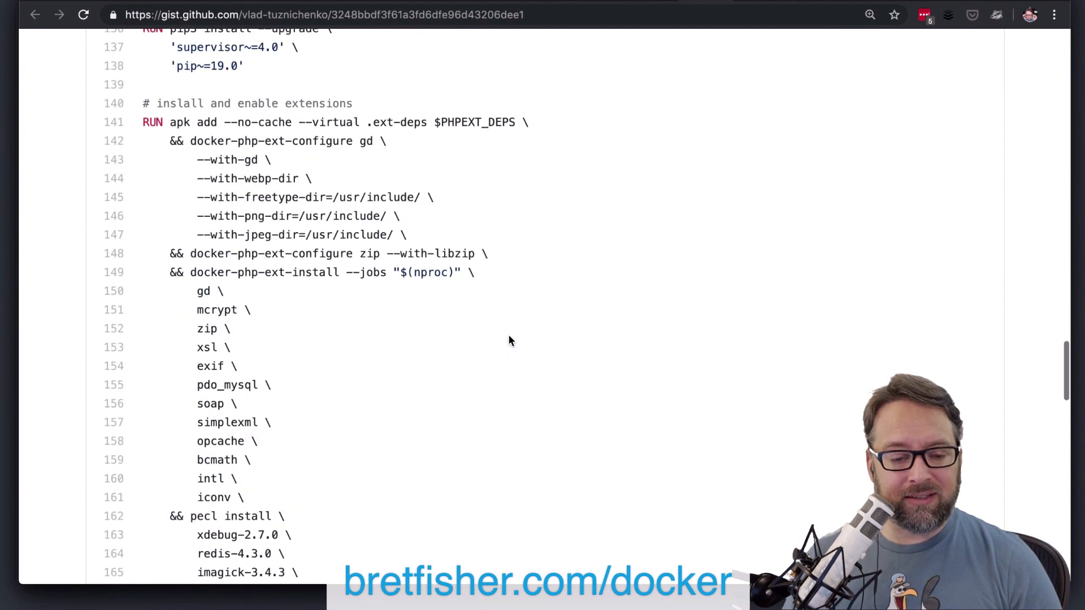
scroll(down, 3)
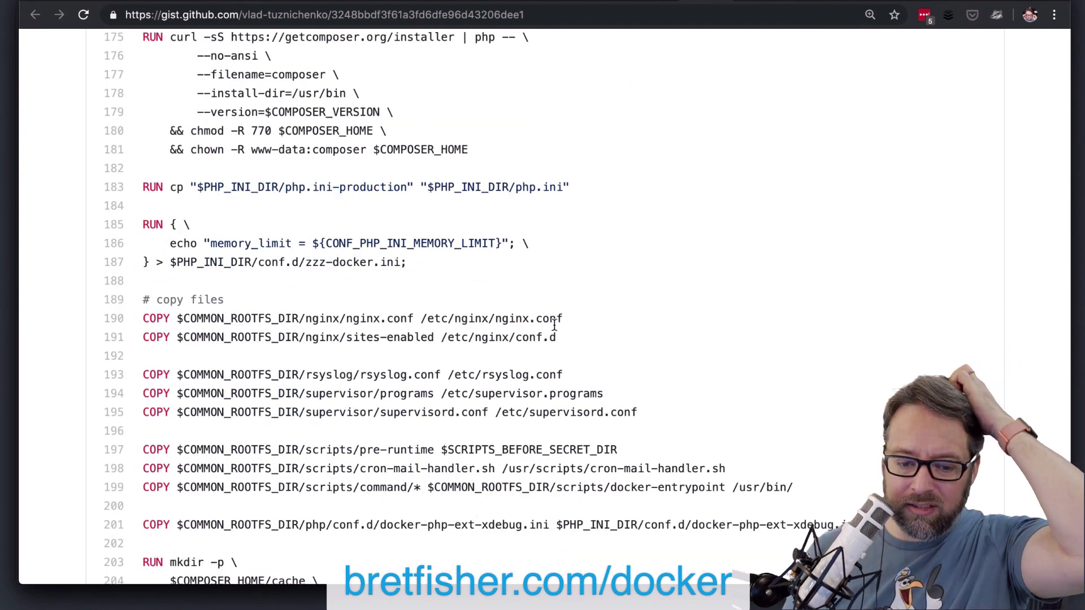
scroll(down, 3)
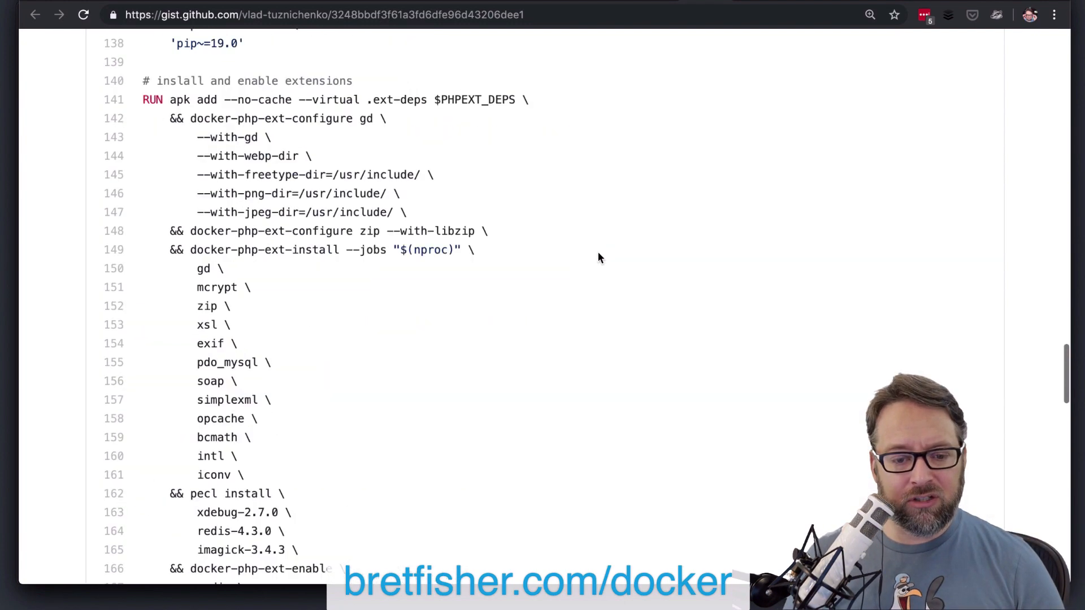
Step: Scroll over the PHP extension list at lines 151–160 and down toward the pecl and composer user lines
scroll(down, 3)
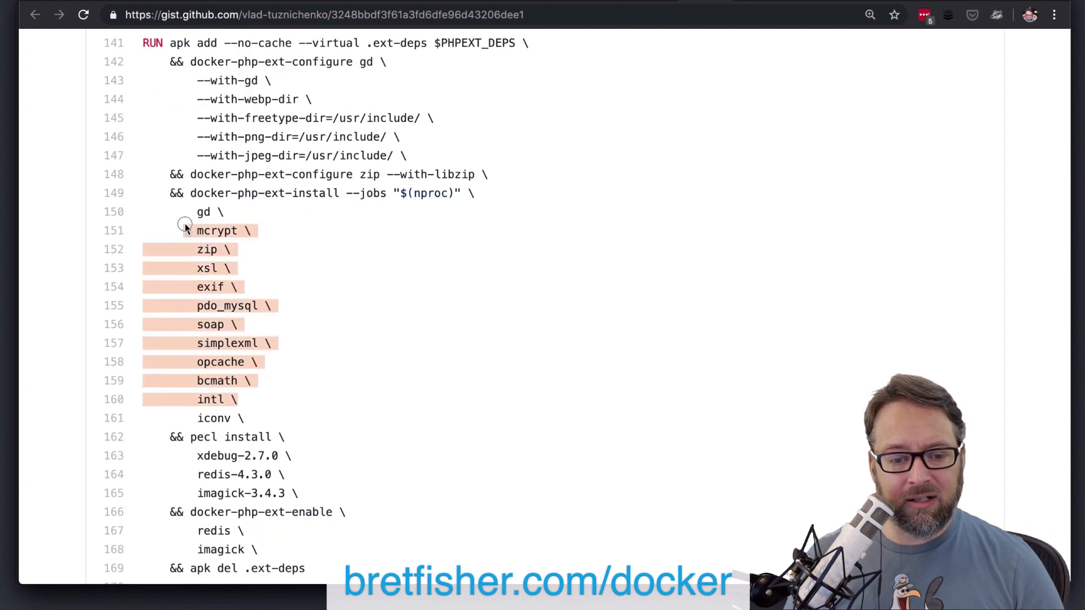
scroll(down, 3)
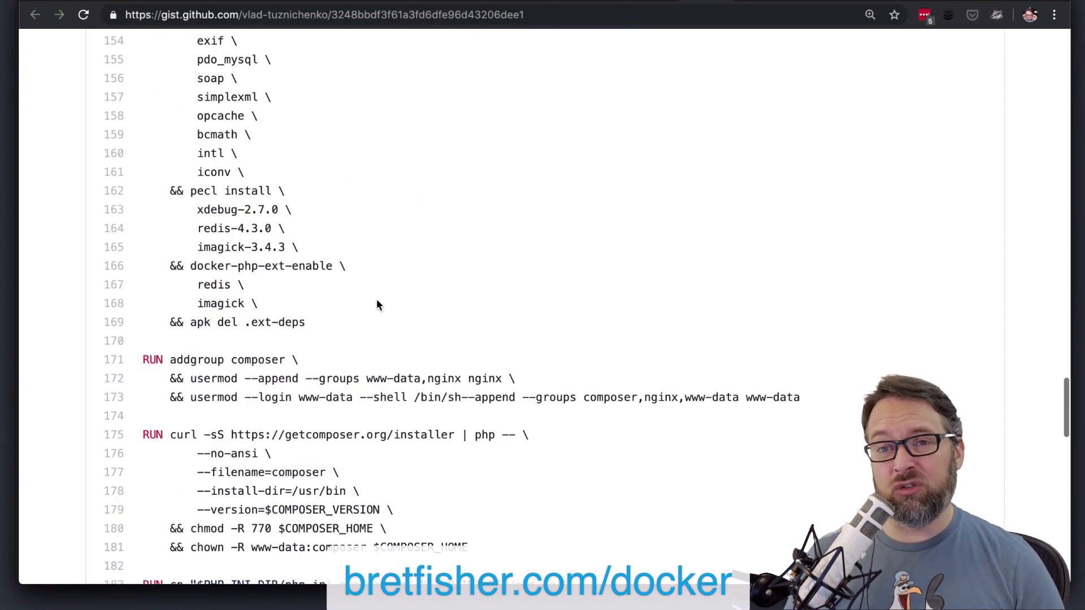
scroll(up, 3)
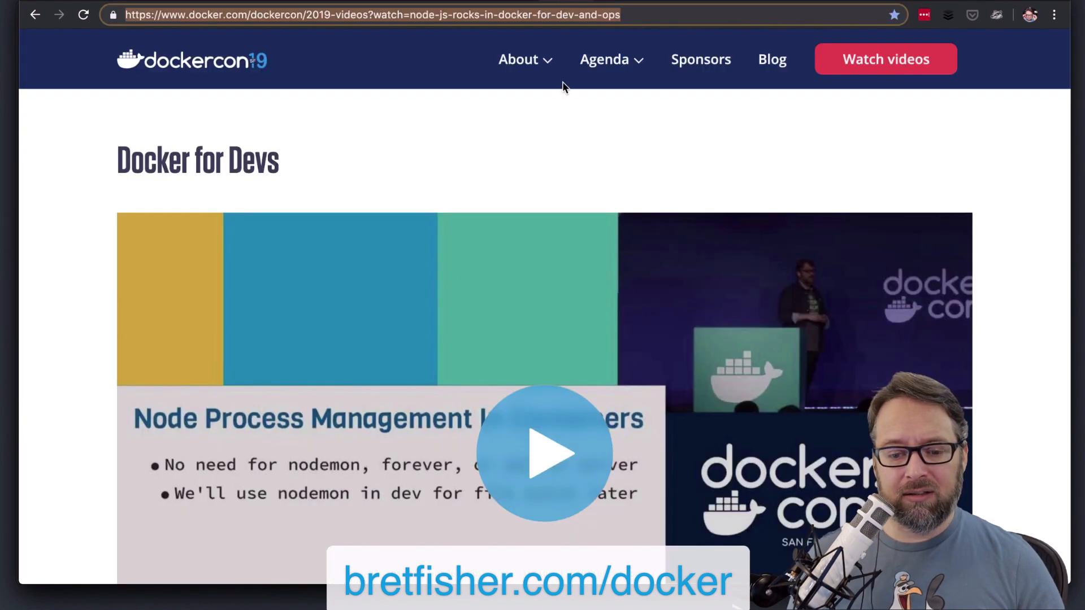
Step: Scroll the DockerCon 2019 videos page showing the Node.js Rocks in Docker talk
scroll(down, 3)
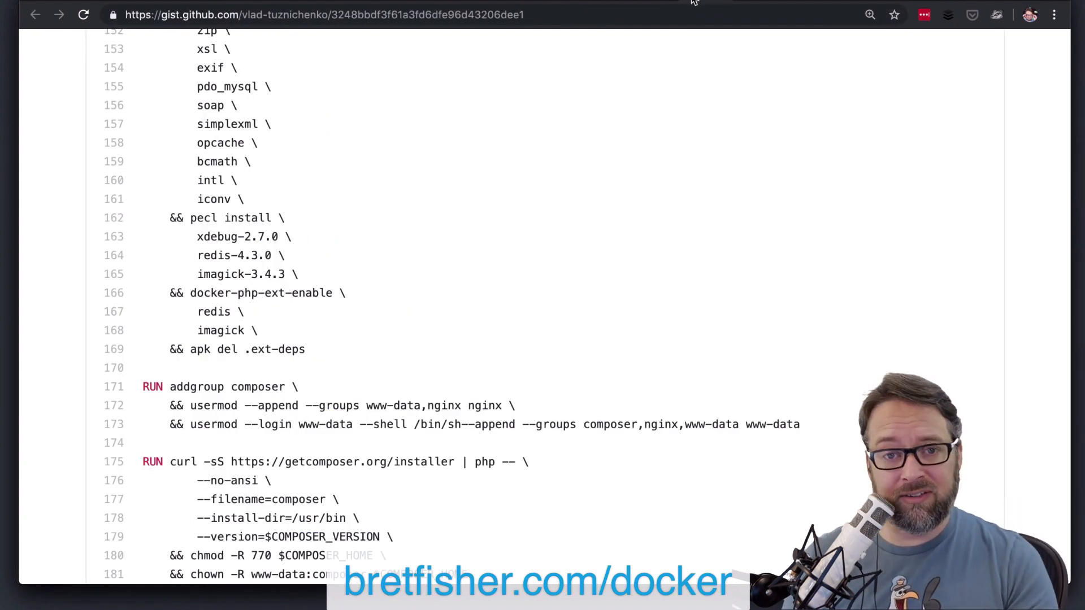
mouse_move(676, 176)
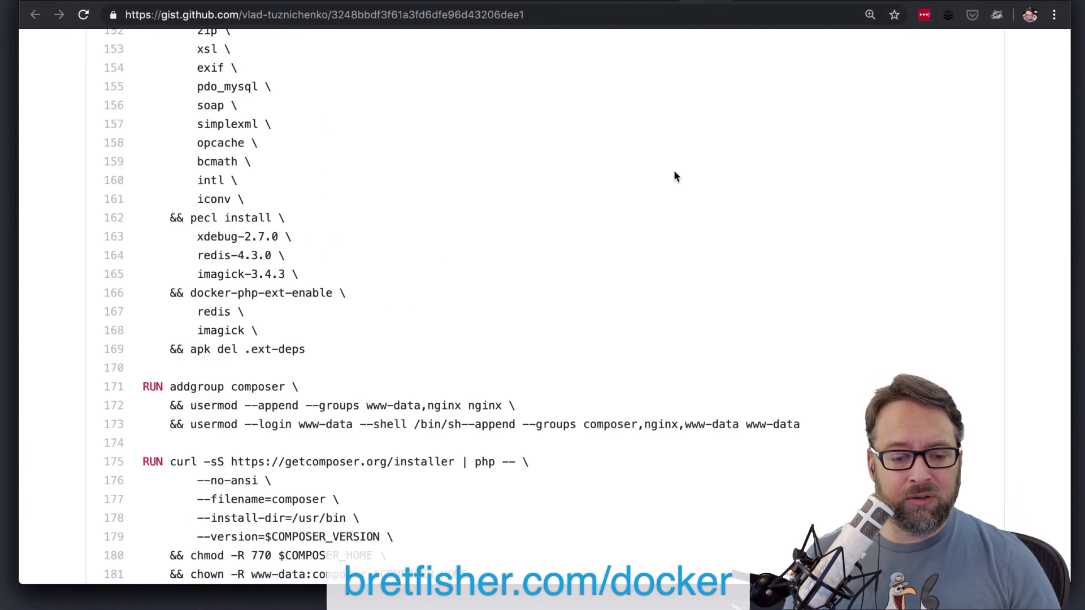
Step: Scroll the gist to its end, then back up to the copy files section and mkdir step
scroll(down, 3)
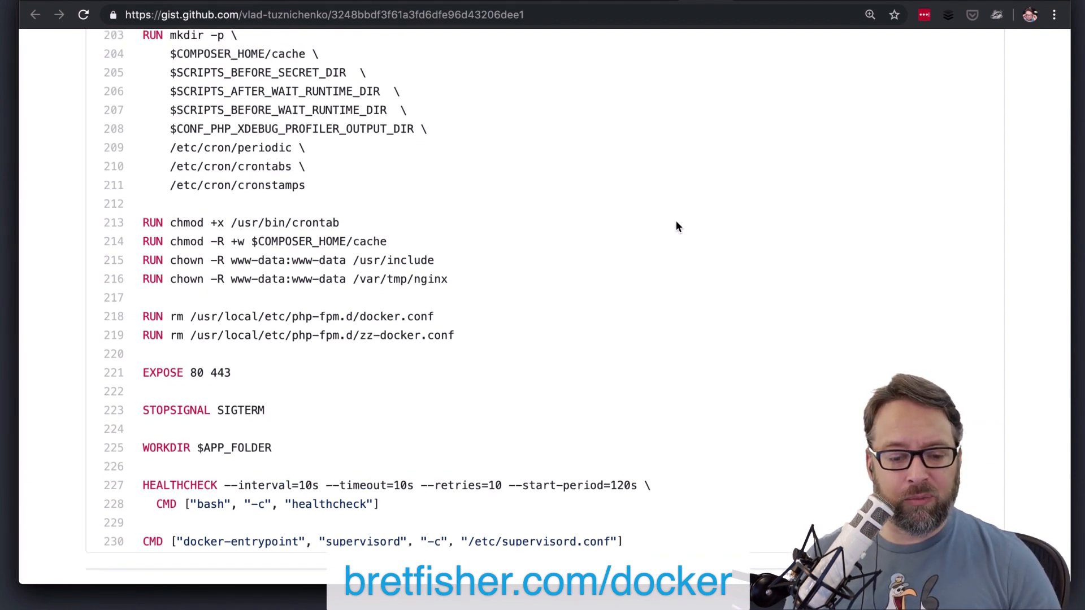
double_click(202, 409)
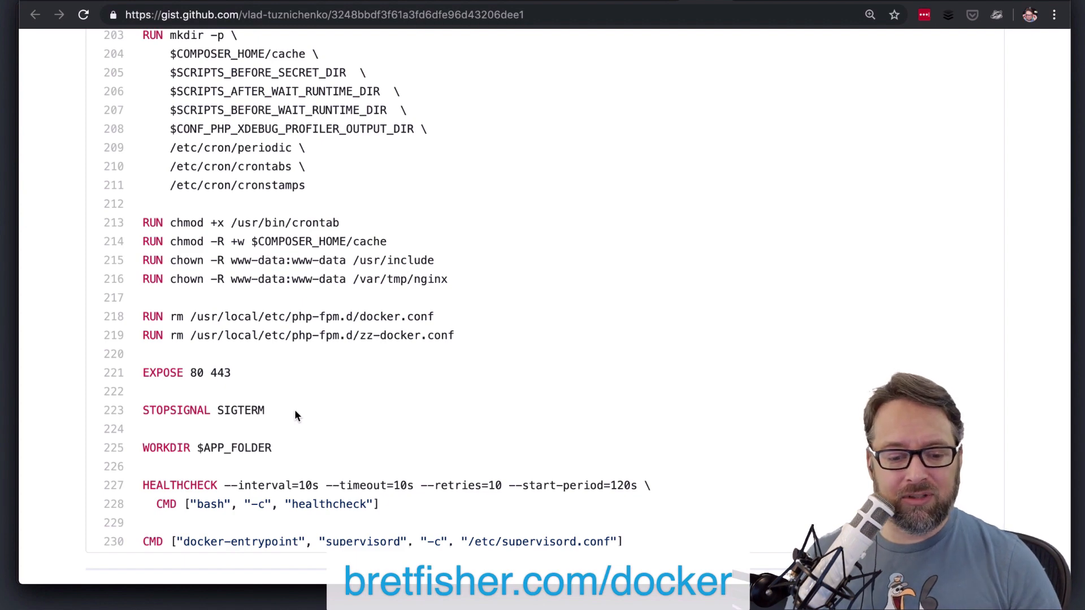
scroll(down, 3)
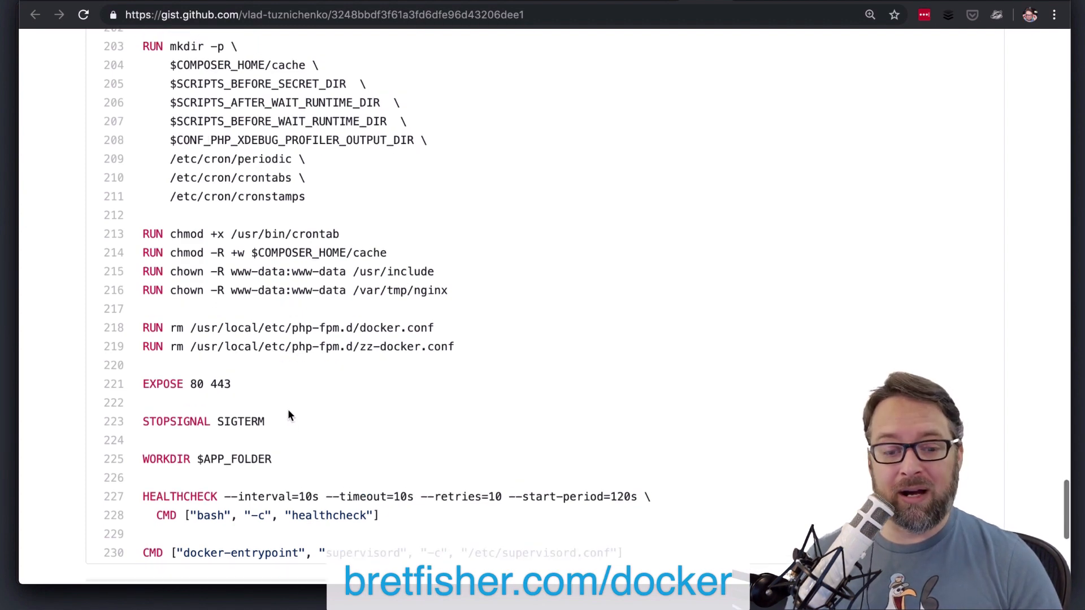
scroll(up, 3)
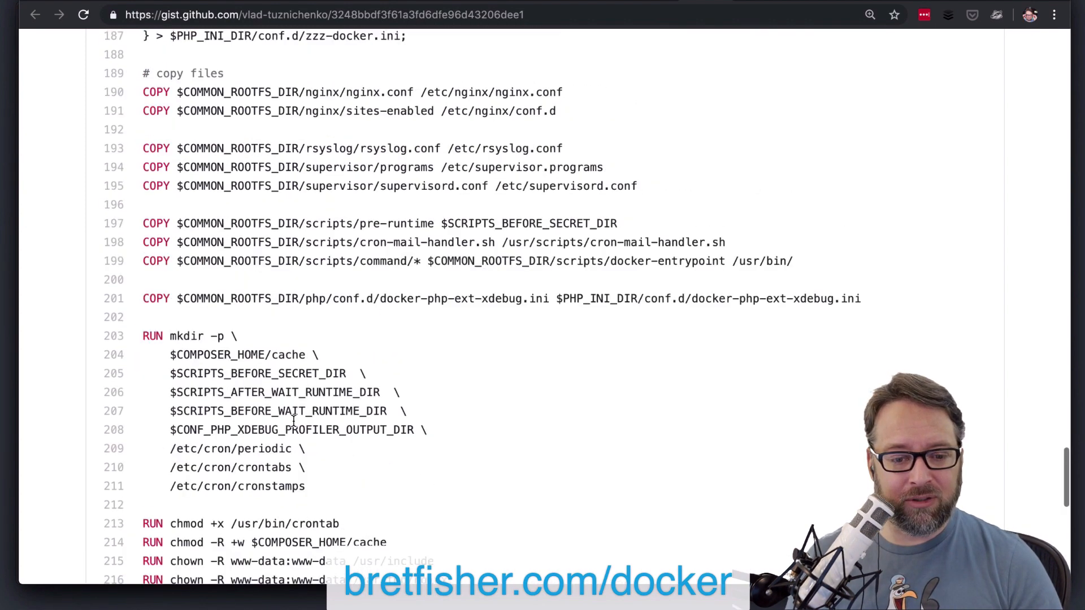